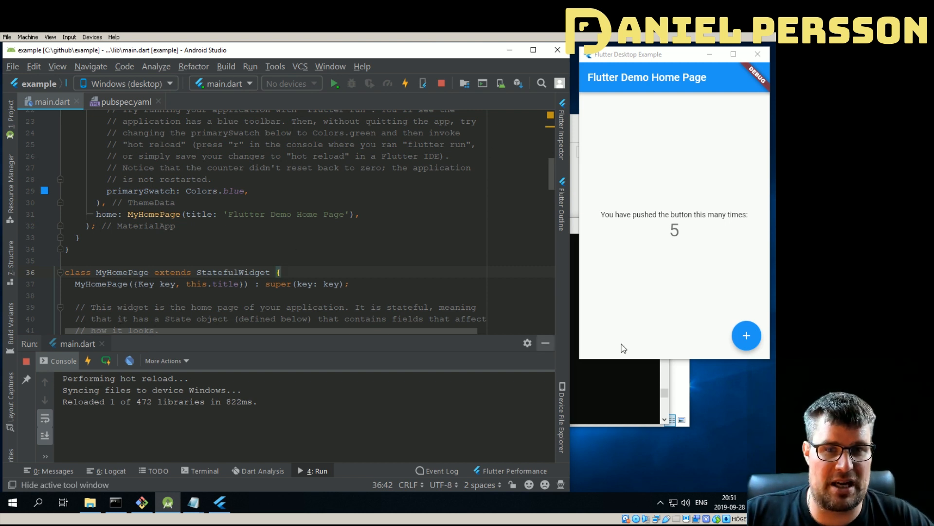
Step: Raise the running app's counter twice, then select 'Home' in the MyHomePage title string
click(746, 335)
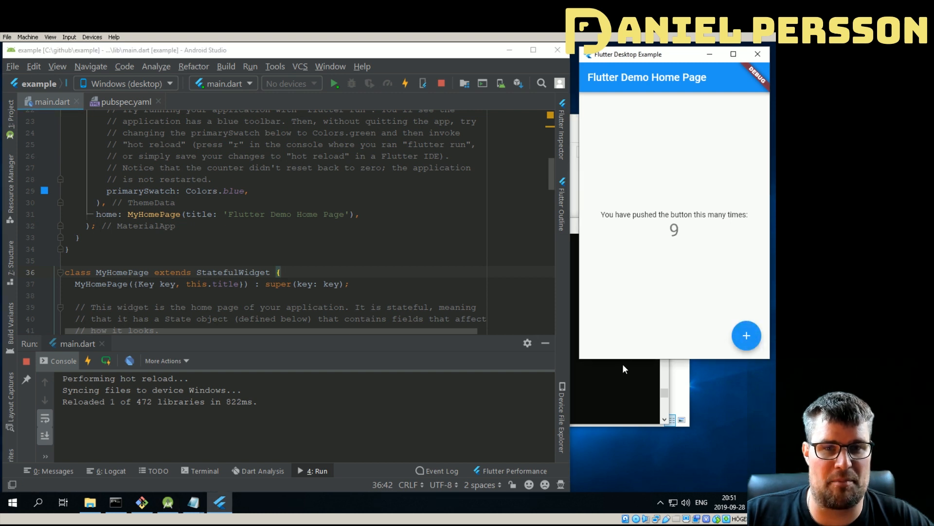
click(746, 335)
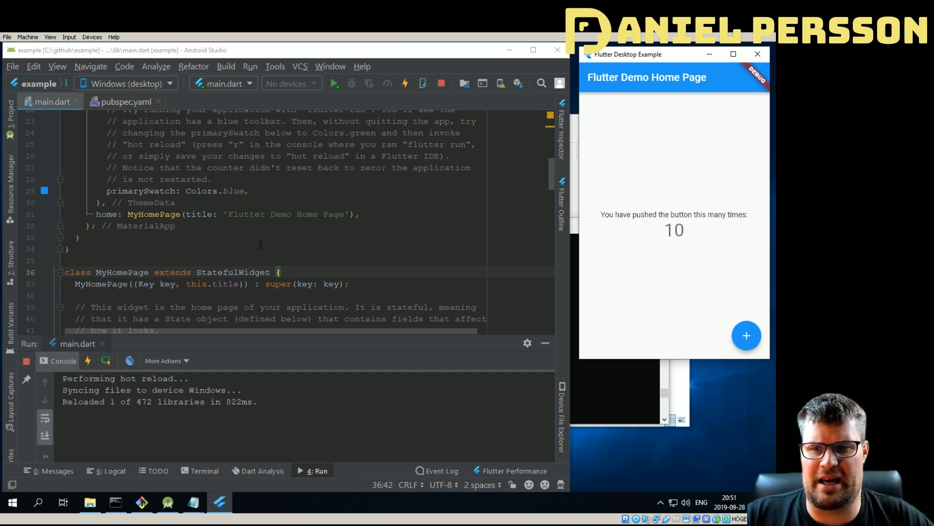
double_click(307, 214)
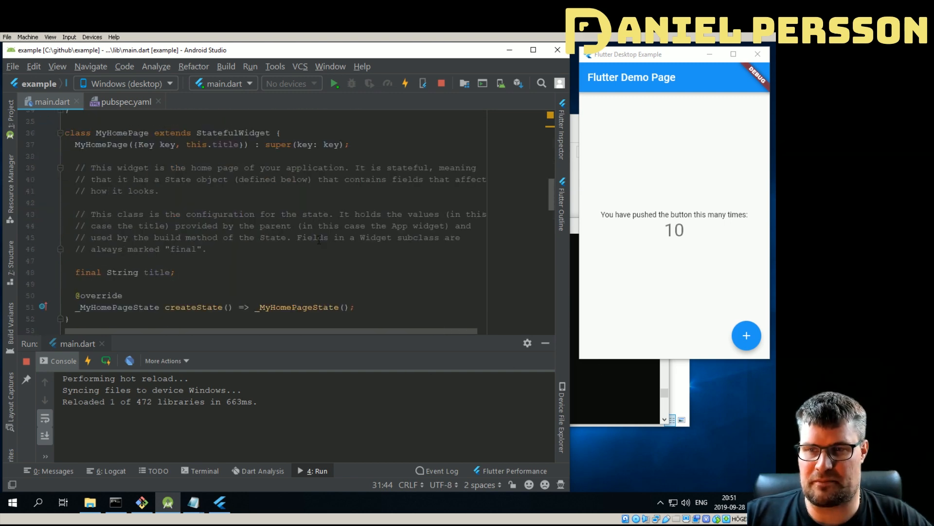
Step: In build(), start a ListView with 'children: <Widget>[],' ahead of the Center block
scroll(down, 3)
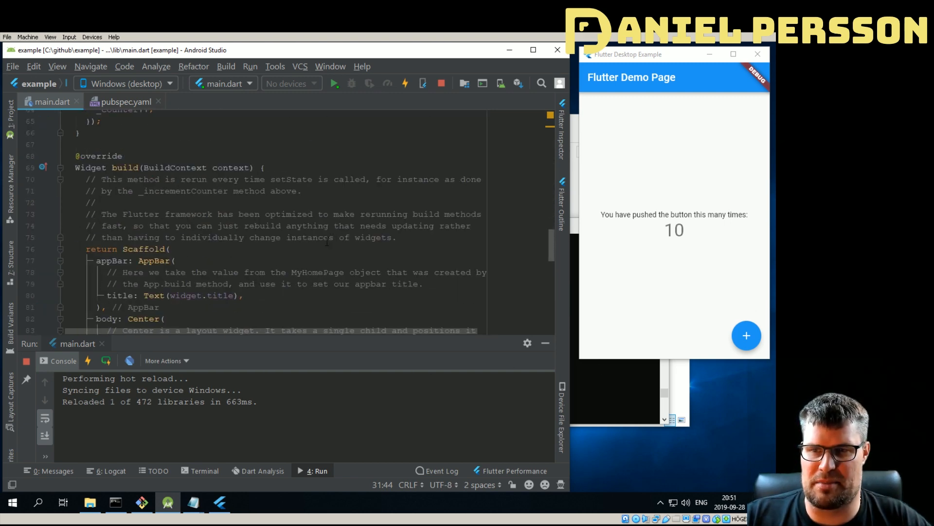
scroll(down, 3)
text(ListView())
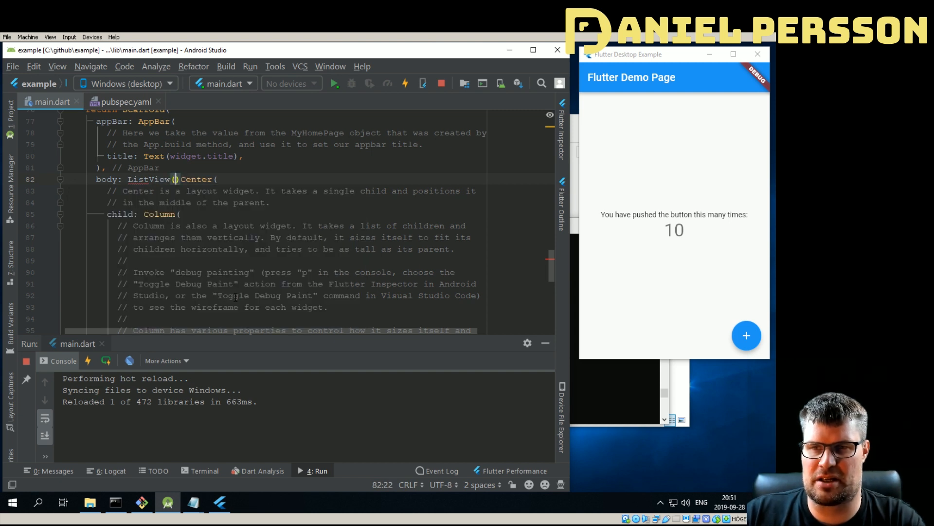
key(Enter)
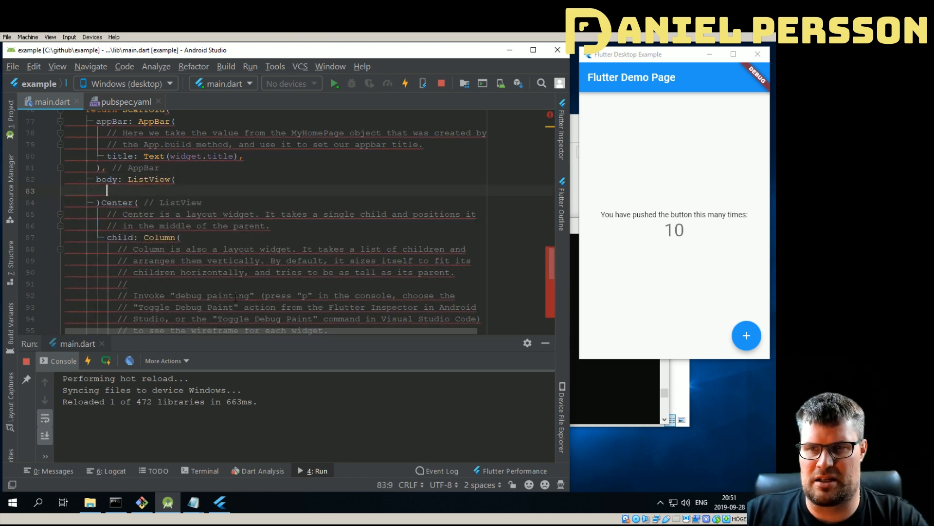
text(children: <Widget>[],)
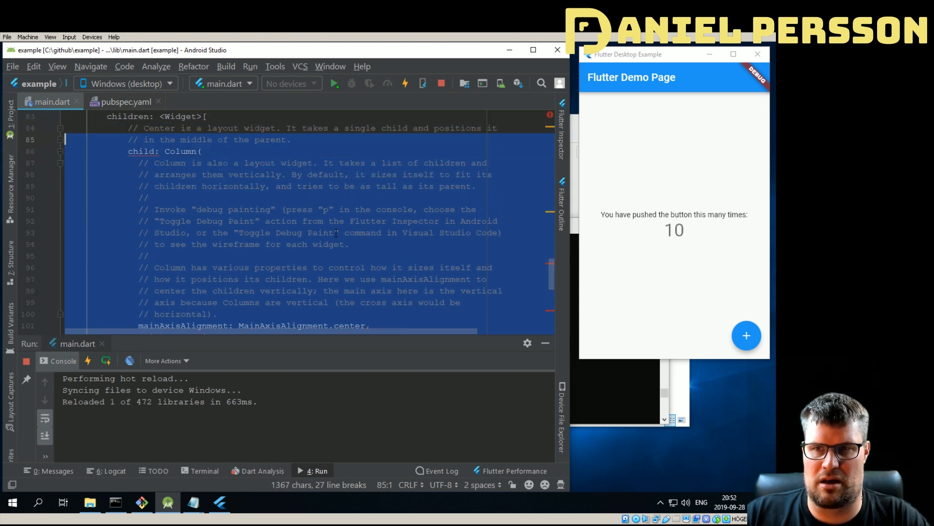
Step: Place the counter Column code inside the ListView's children list
click(165, 150)
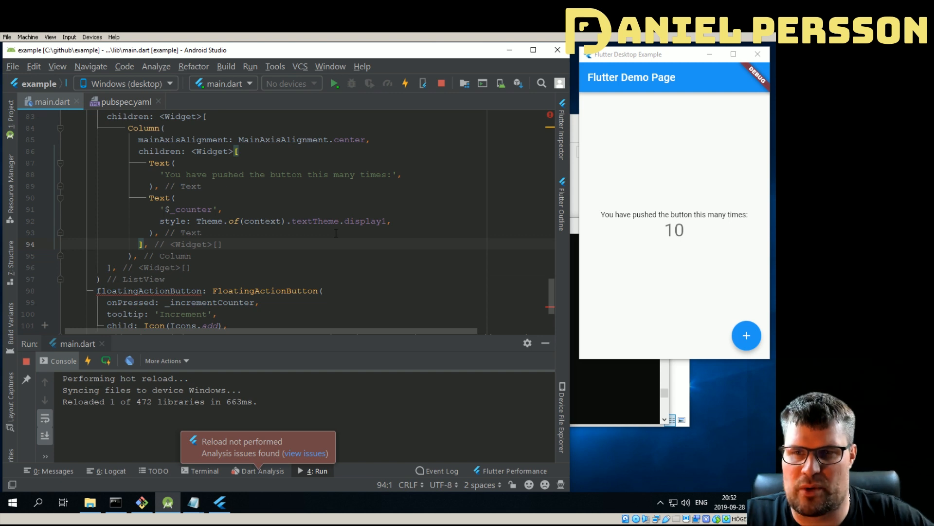
scroll(down, 3)
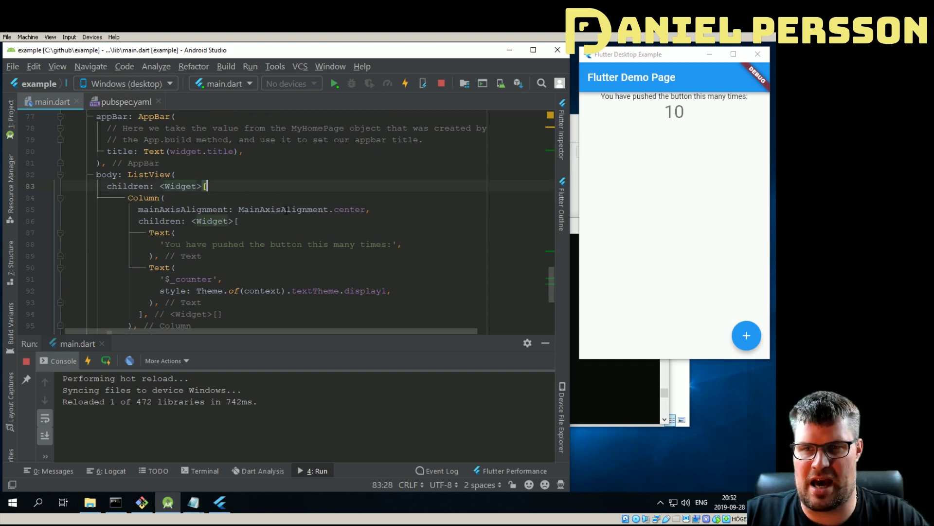
Step: Add Center(child: Text("Hello")) entries to the ListView children
text(Text()
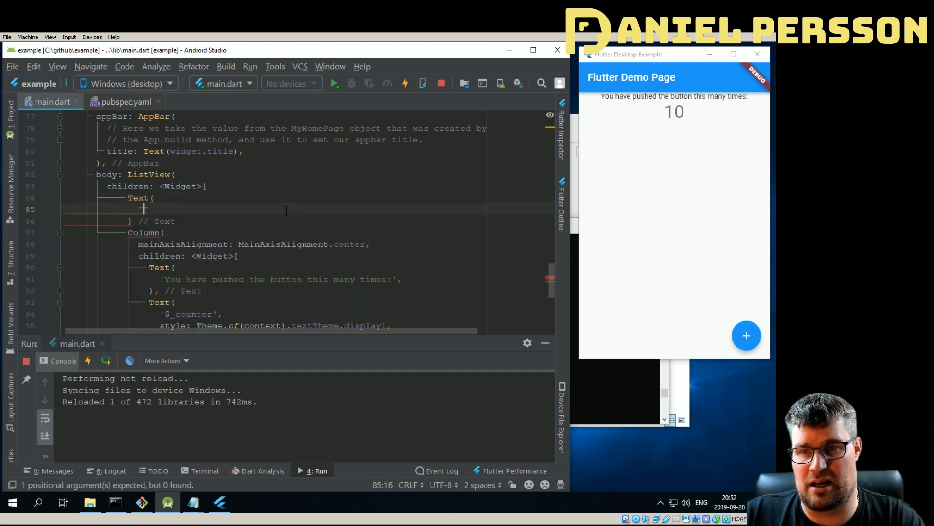
text("Hello")
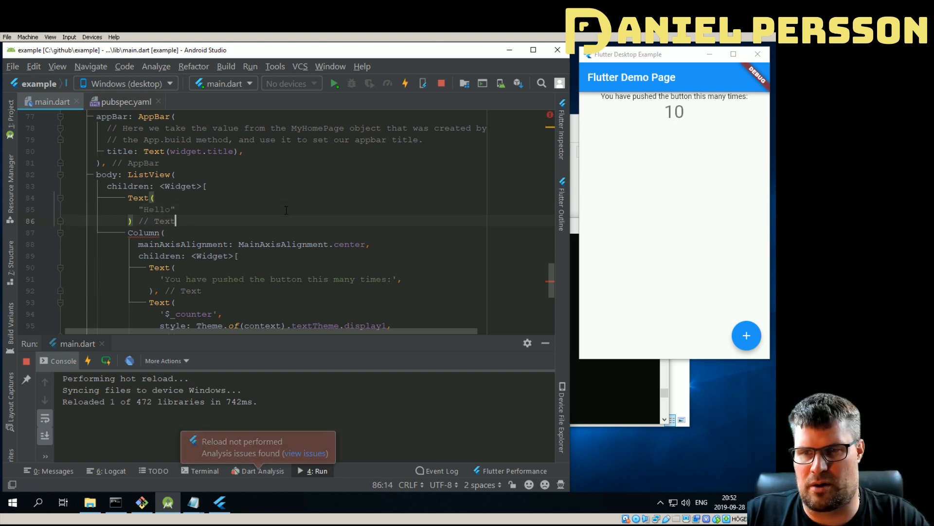
text(,)
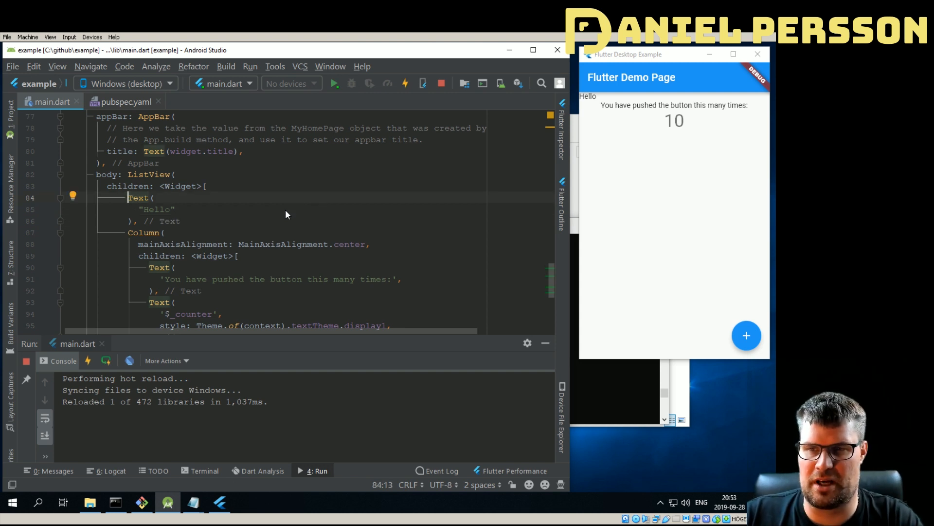
text(Center()
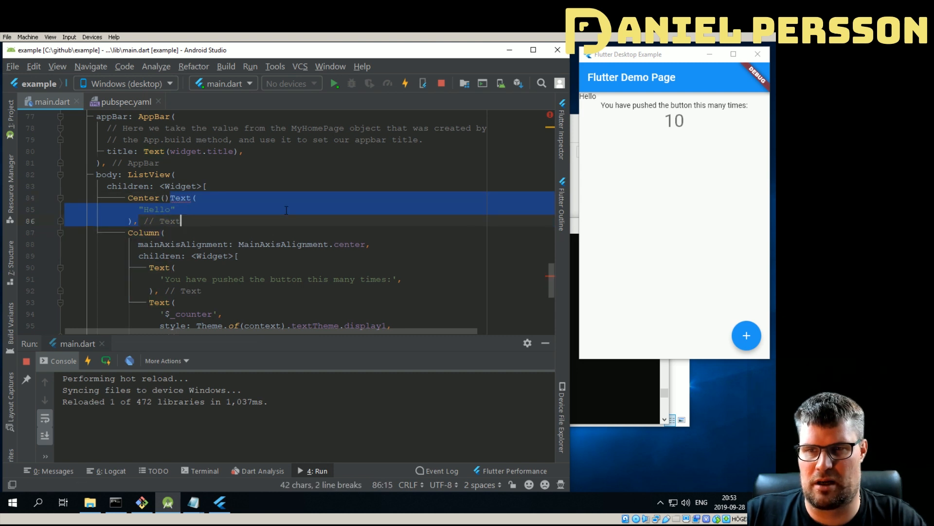
text(c)
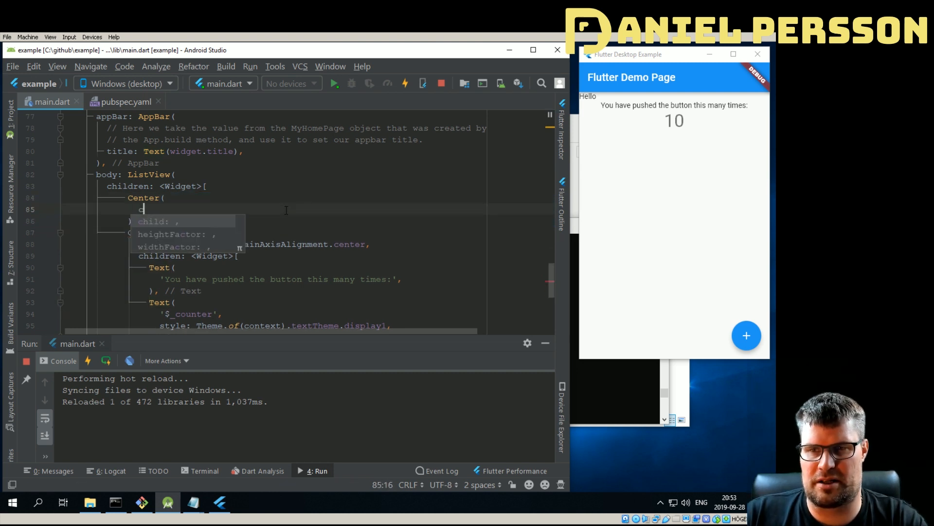
text(child: Text(\n"Hello"\n),)
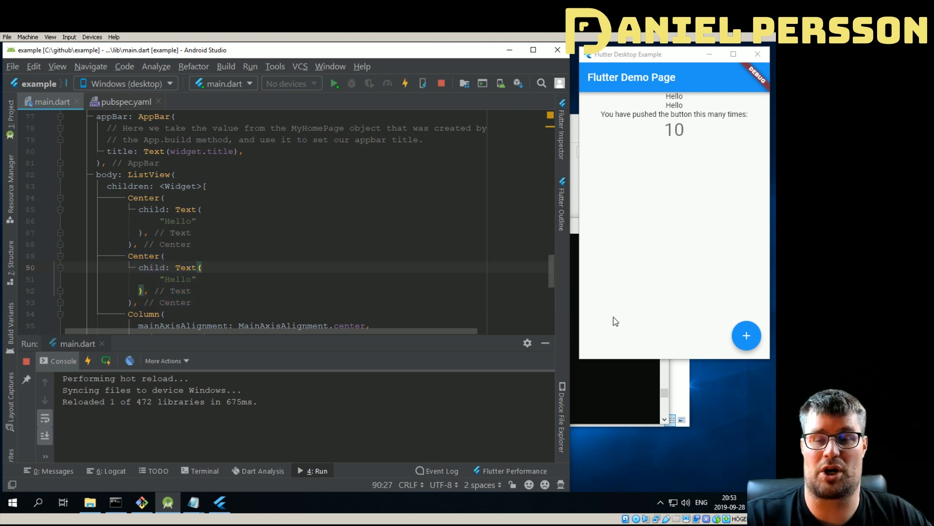
mouse_move(711, 125)
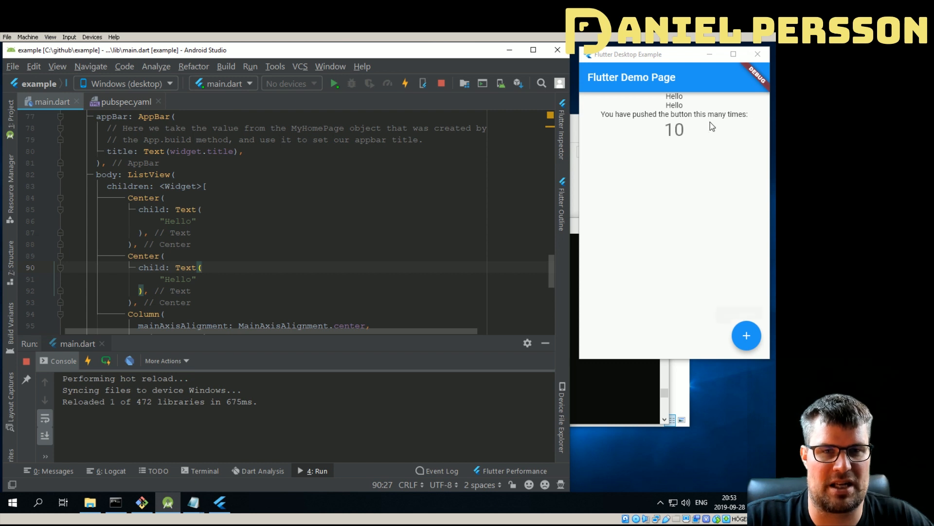
Step: Increase the running app's counter twice and bring up the project folder in File Explorer
click(746, 335)
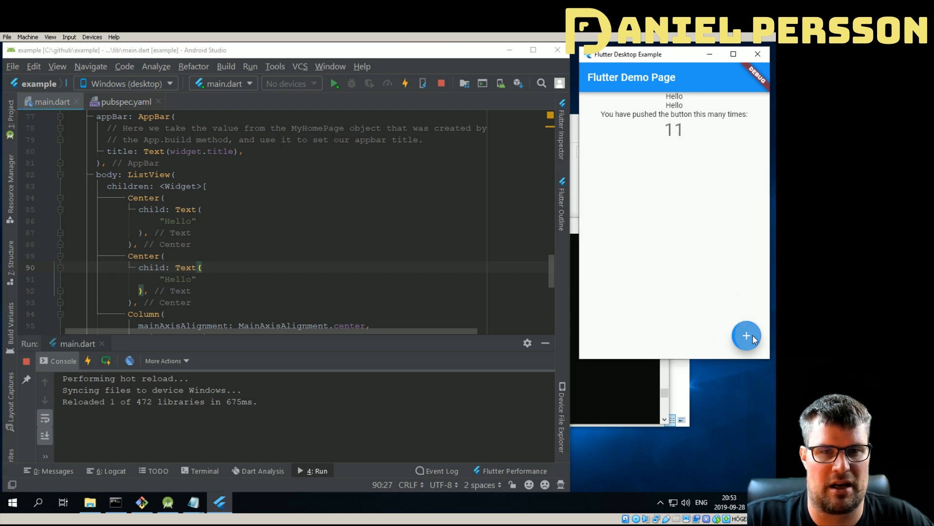
click(747, 335)
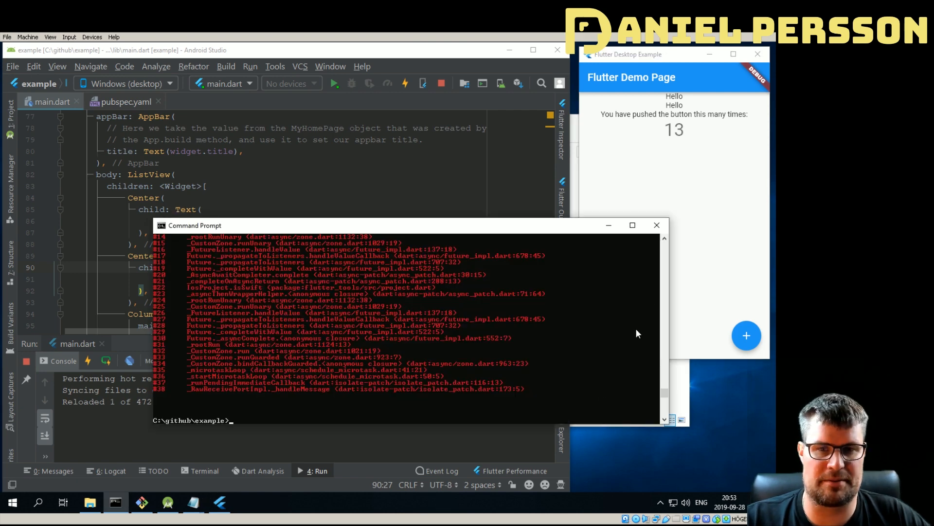
click(657, 225)
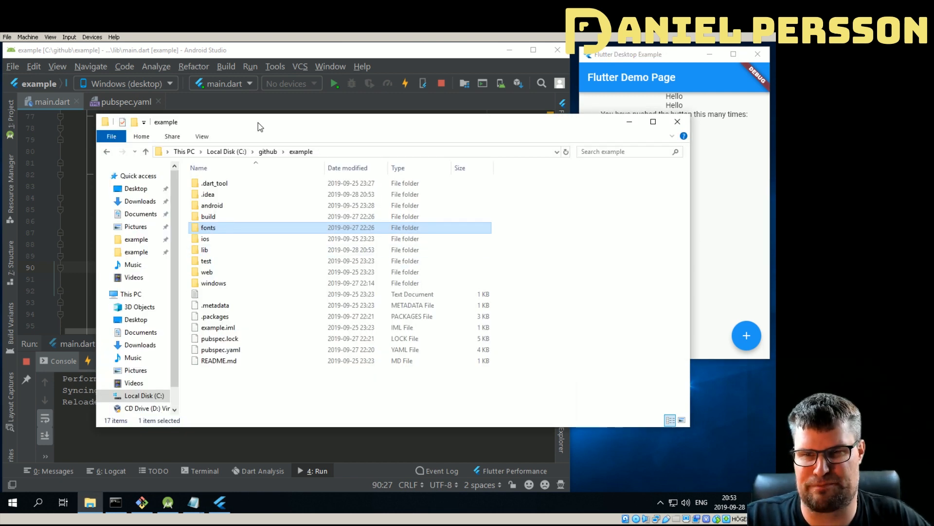
Step: Navigate from github into flutter-desktop-embedding and then its example folder
click(267, 151)
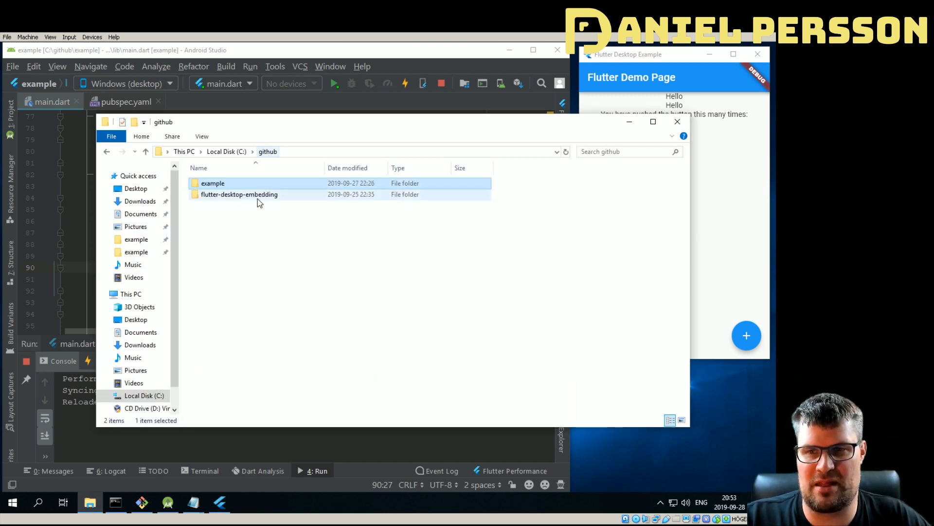
mouse_move(231, 194)
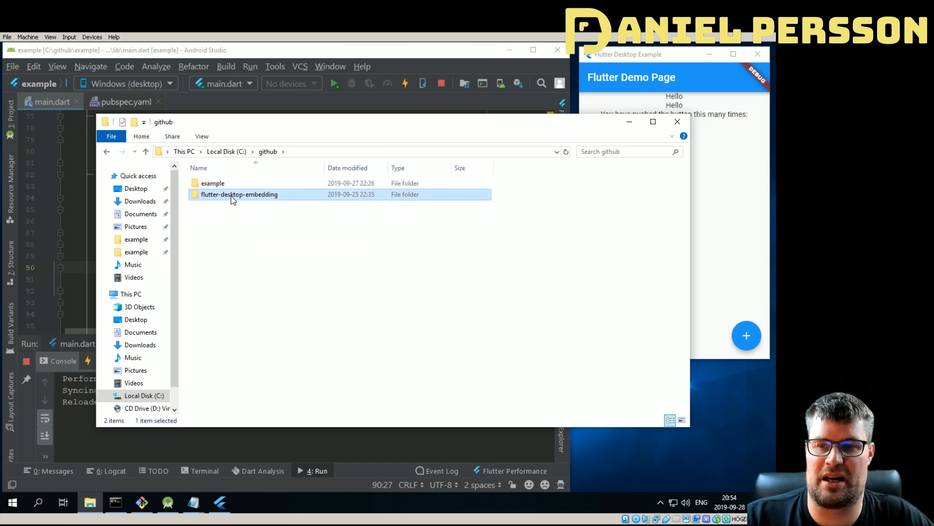
double_click(239, 194)
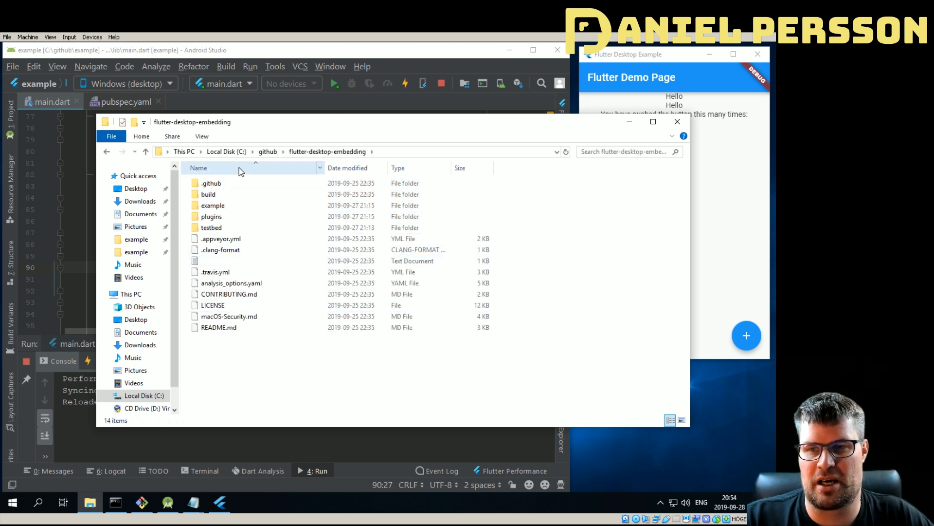
click(212, 227)
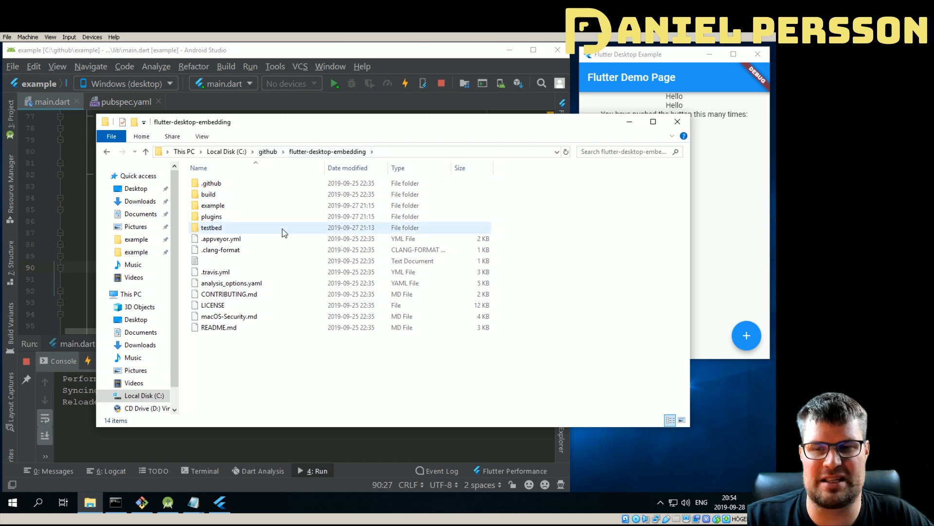
double_click(210, 205)
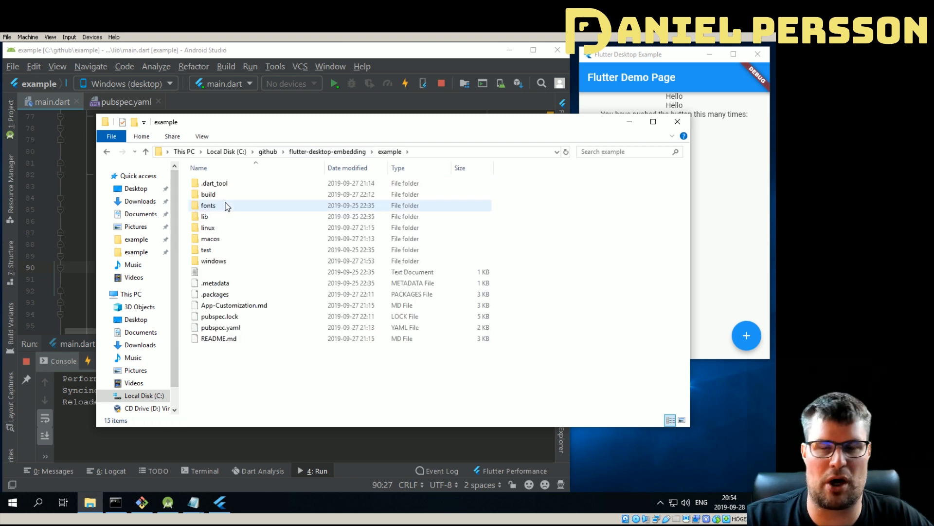
mouse_move(226, 206)
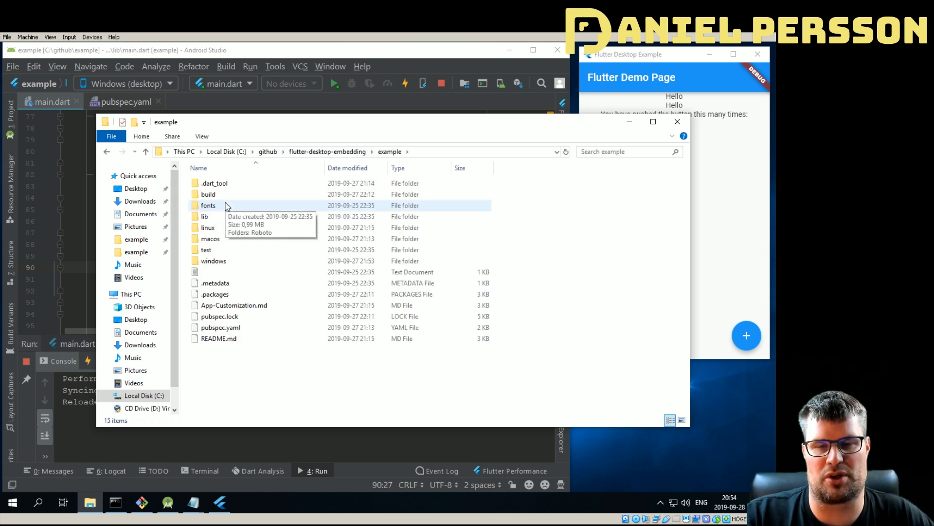
mouse_move(209, 405)
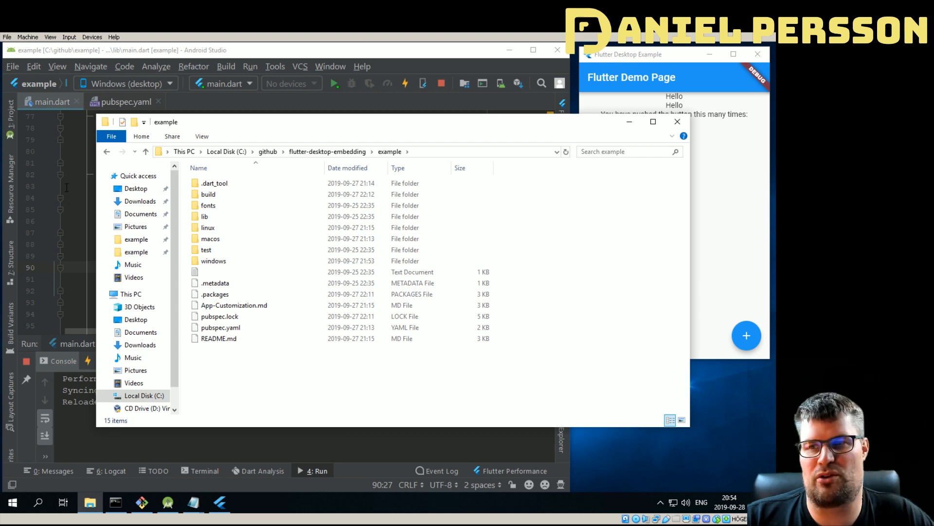
Step: Run 'flutter create my_project' in Command Prompt and cd into the new folder
click(117, 502)
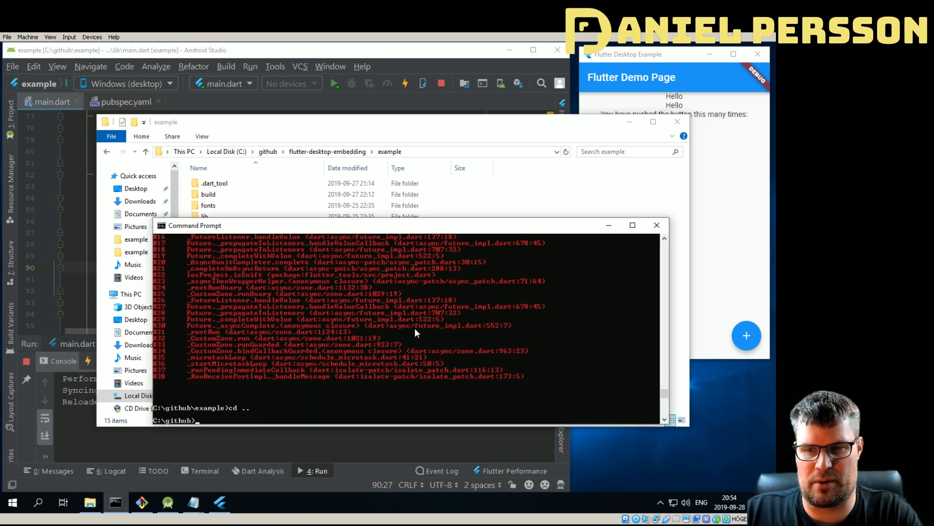
text(flot)
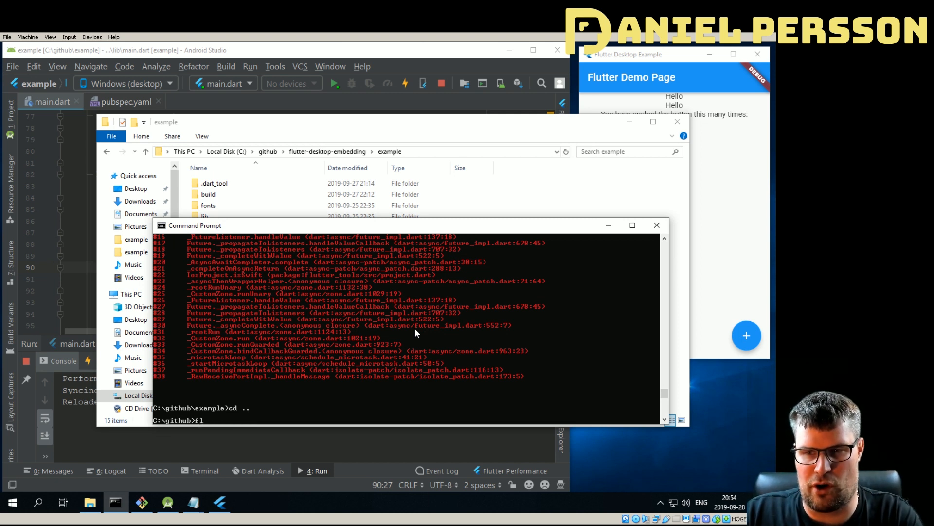
text(lutter create)
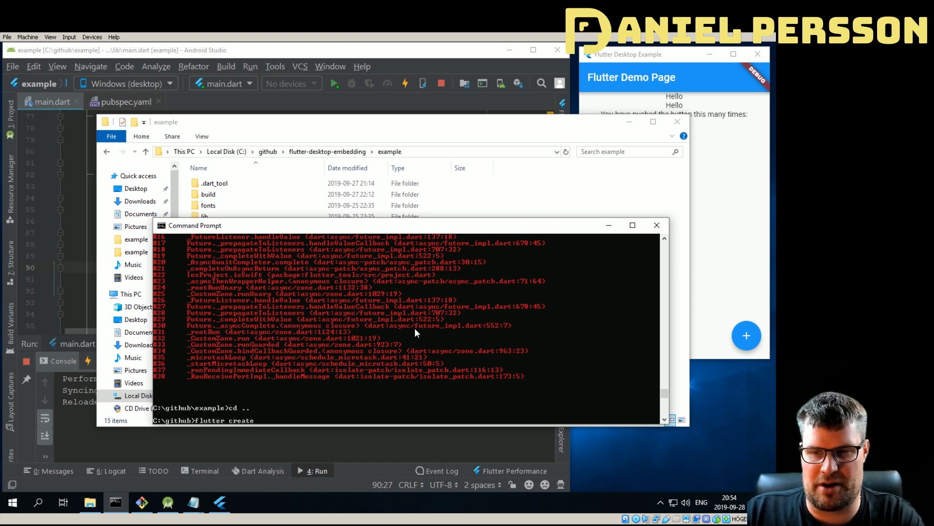
text(my-pr)
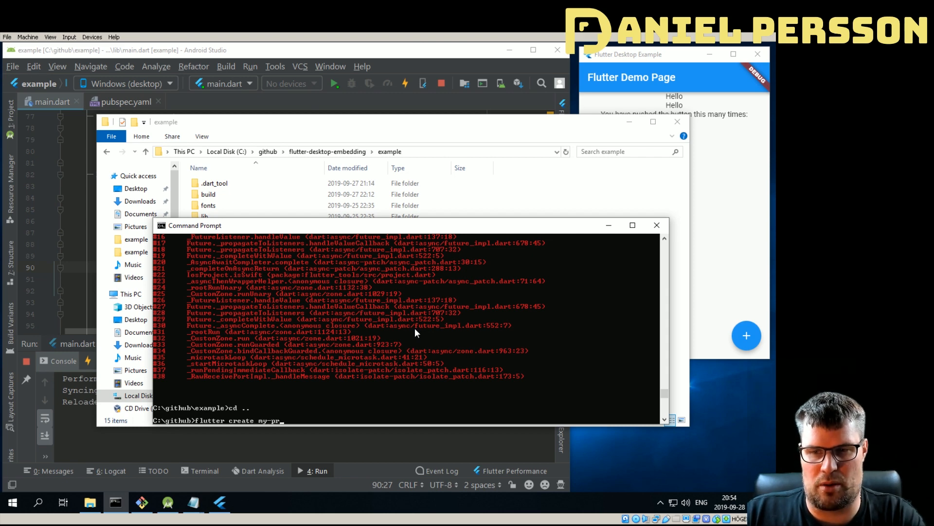
text(oject)
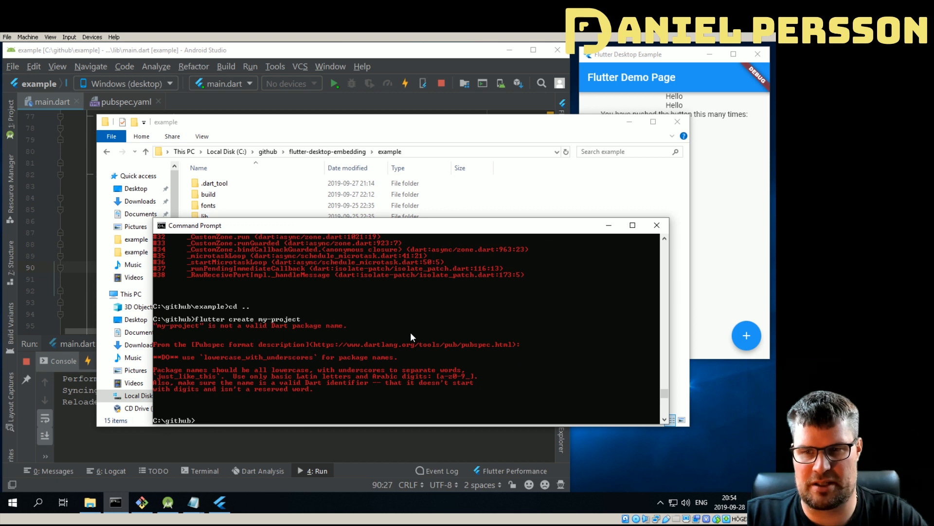
text(flutter create my-project)
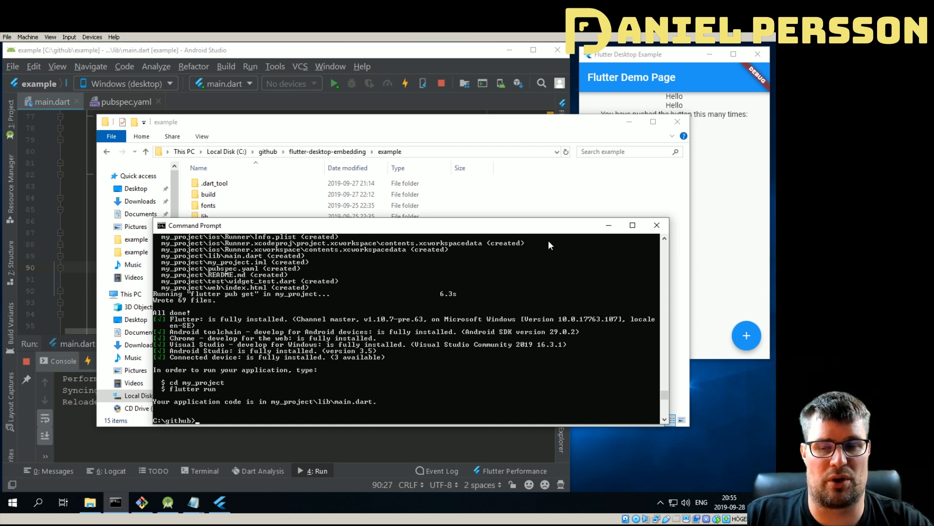
text(cd my_project)
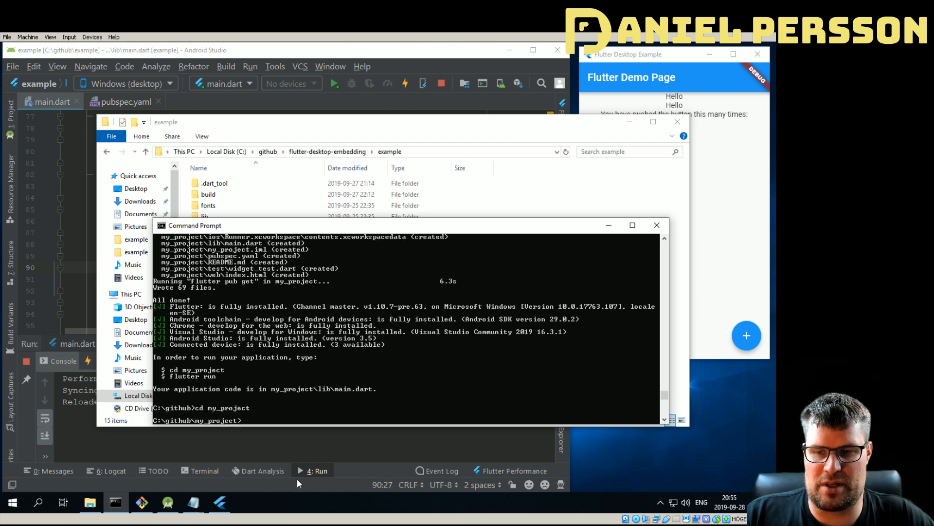
Step: Paste the example's fonts and windows folders into my_project and open the copied windows folder
click(657, 224)
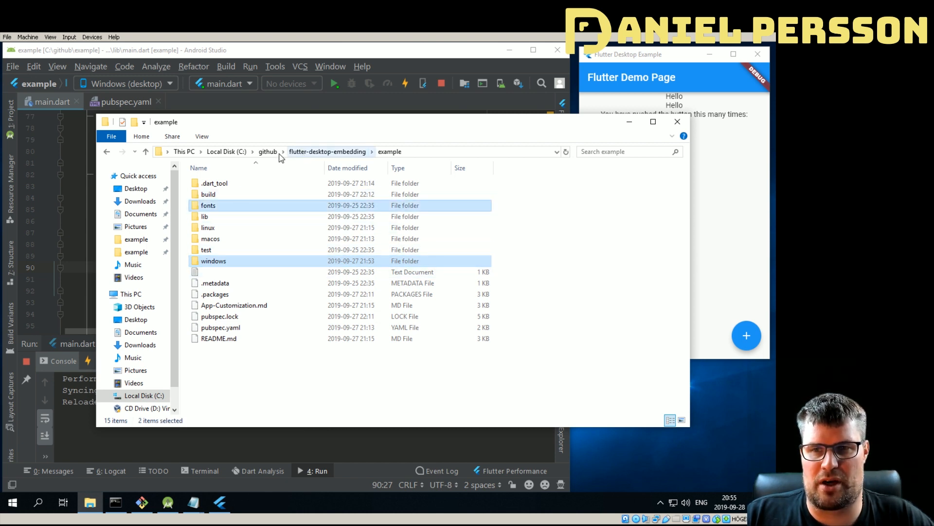
click(267, 151)
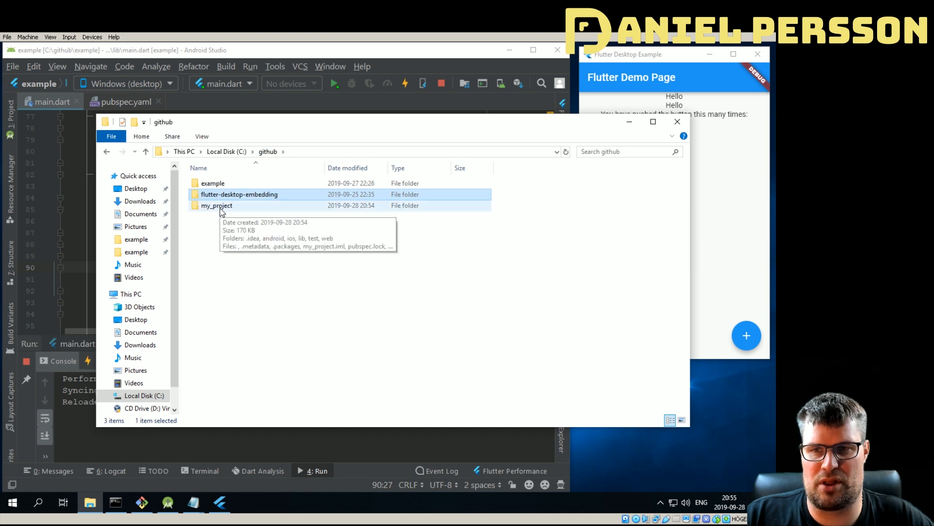
double_click(216, 205)
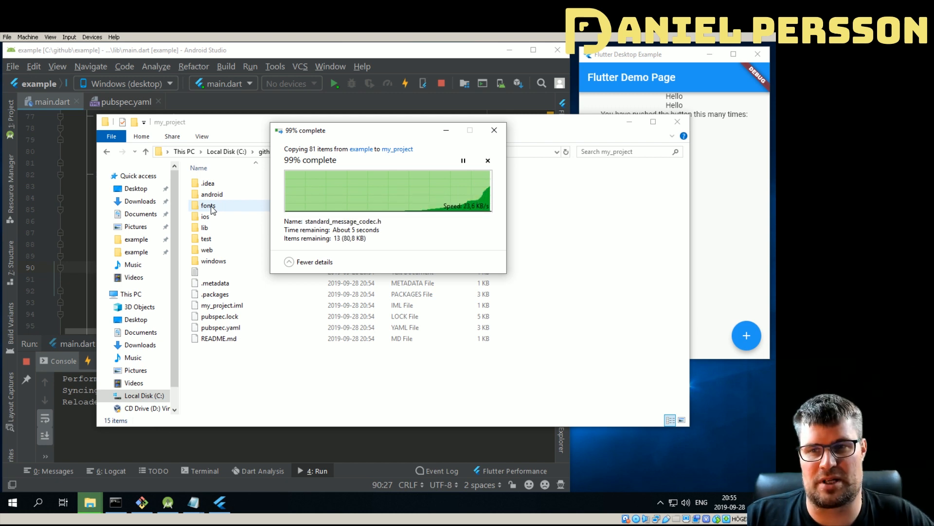
double_click(209, 204)
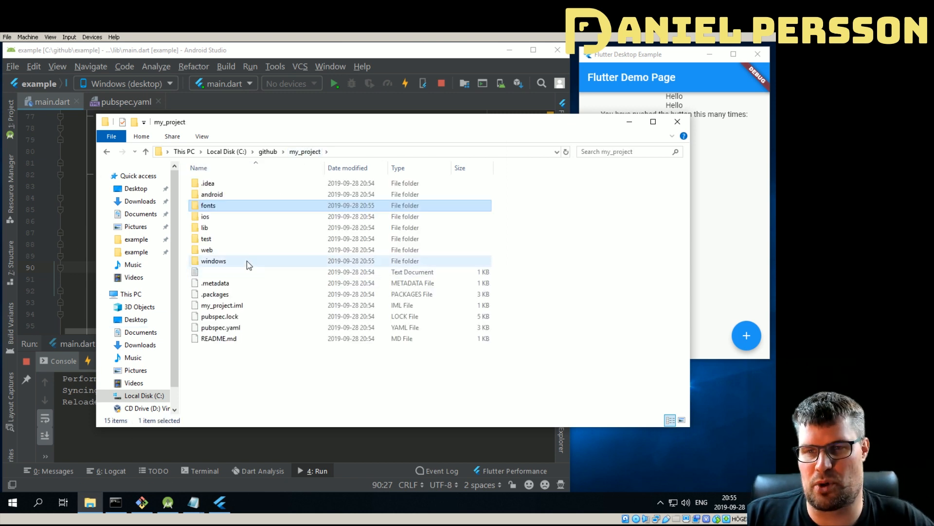
double_click(214, 261)
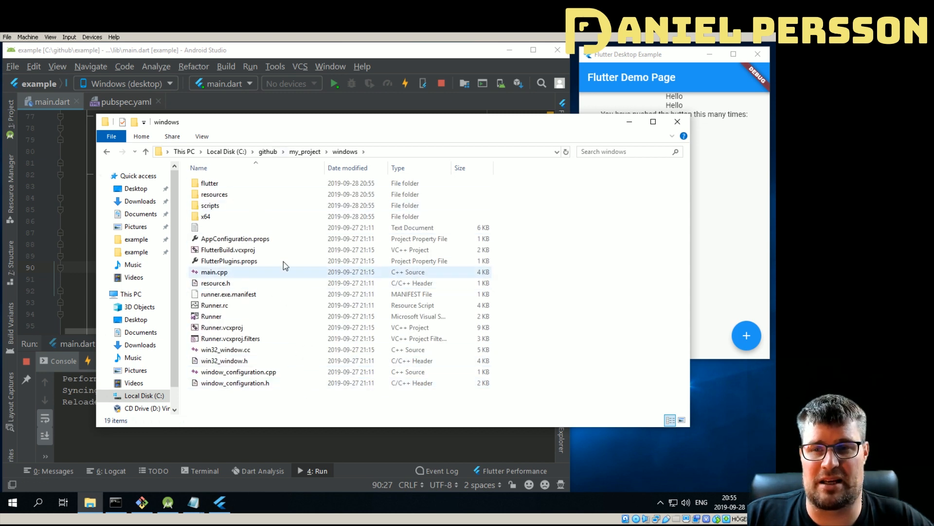
Step: Go back up to my_project via the address bar breadcrumb
click(305, 151)
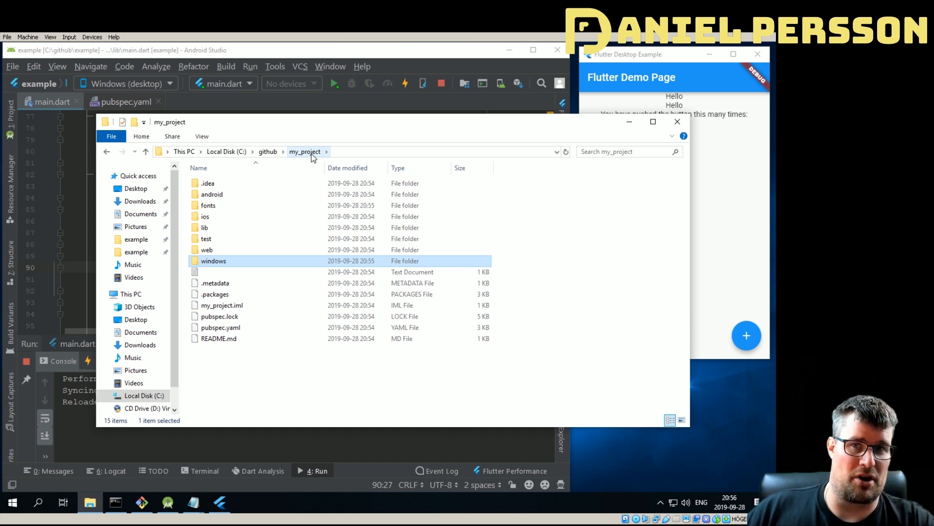
mouse_move(30, 257)
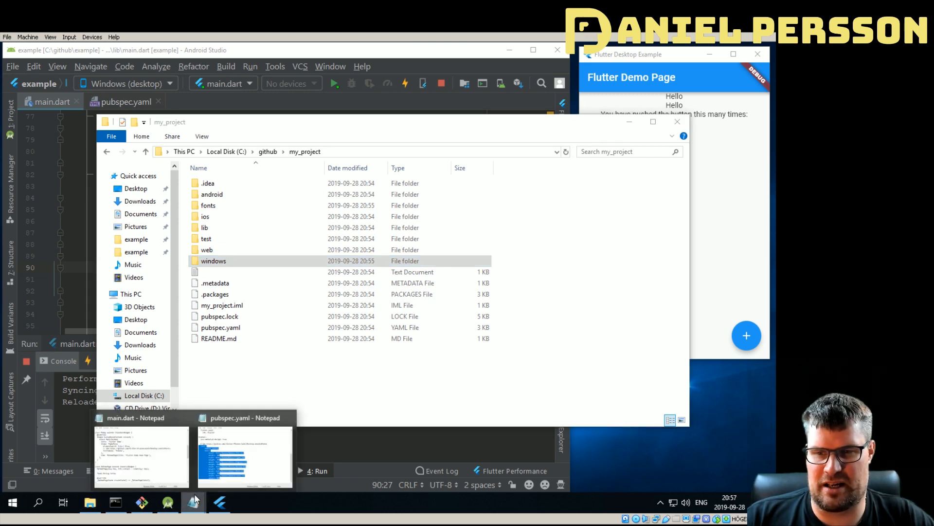
Step: Open C:\github\my_project in this window and terminate the running example app
click(245, 455)
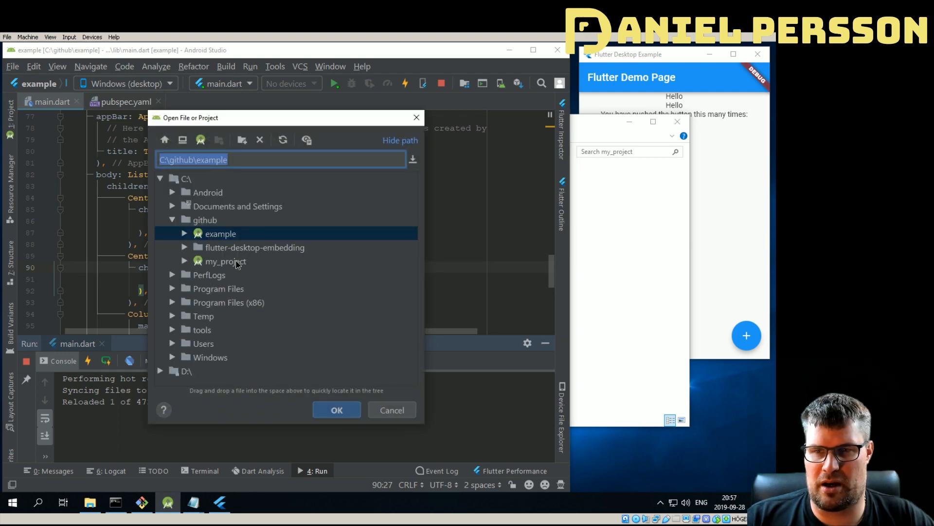
click(336, 409)
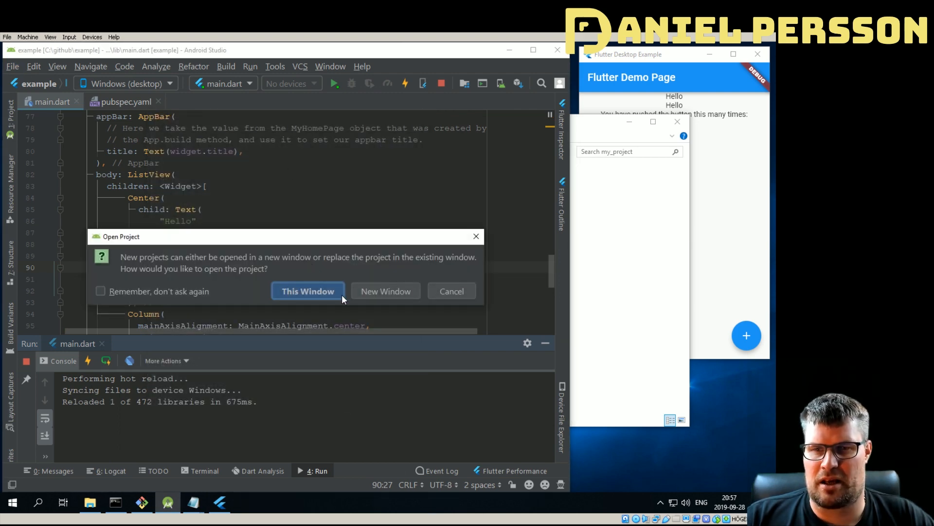
click(308, 290)
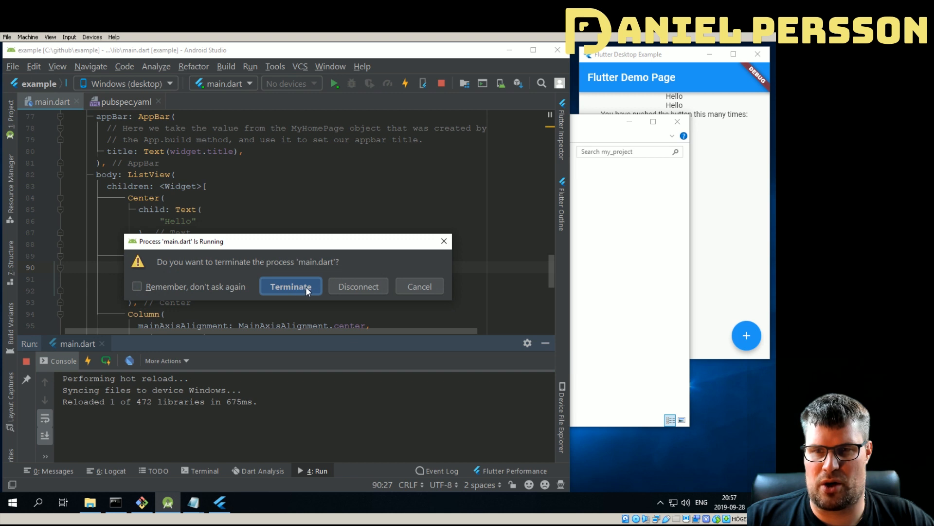
click(290, 286)
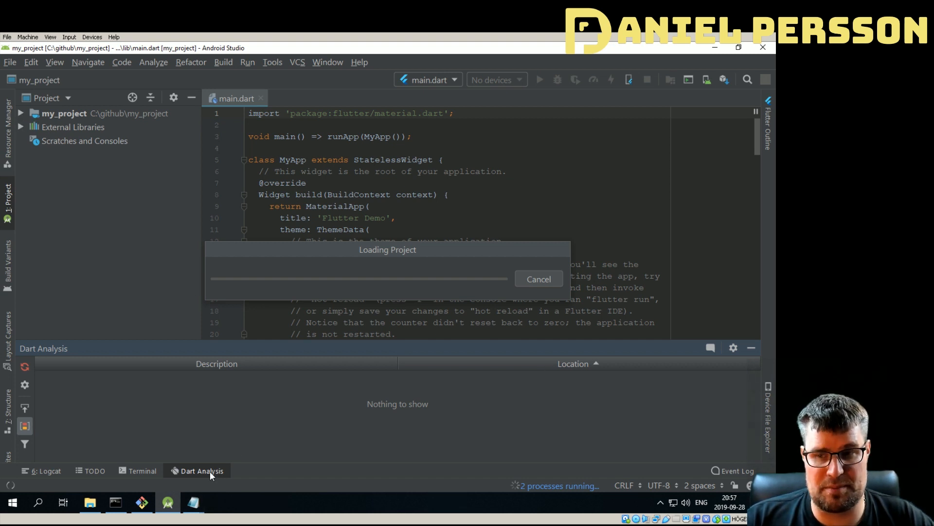
mouse_move(193, 506)
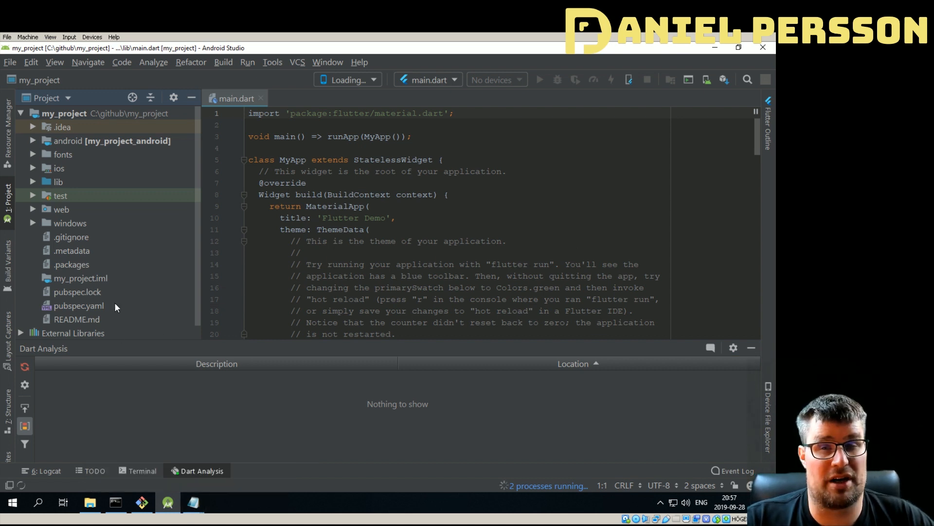
mouse_move(91, 306)
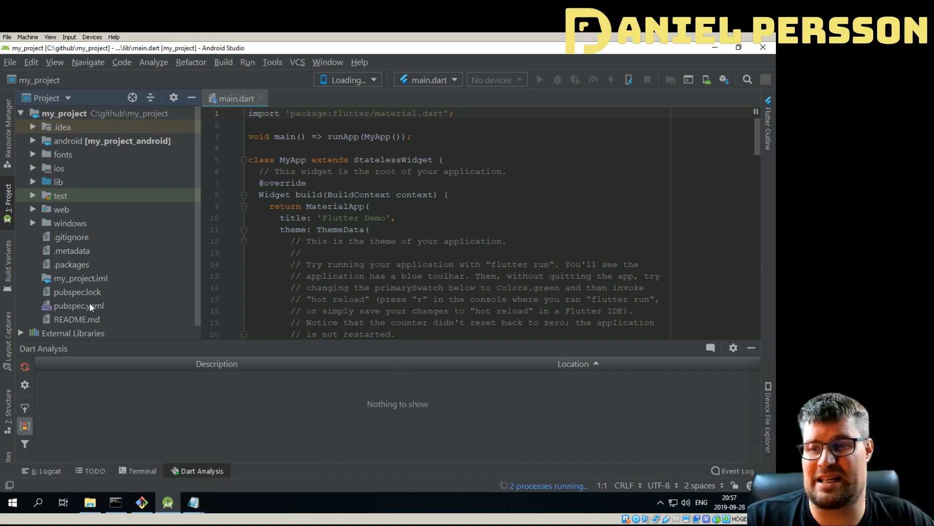
Step: Open pubspec.yaml from the Project panel and scroll down to its environment section
double_click(76, 305)
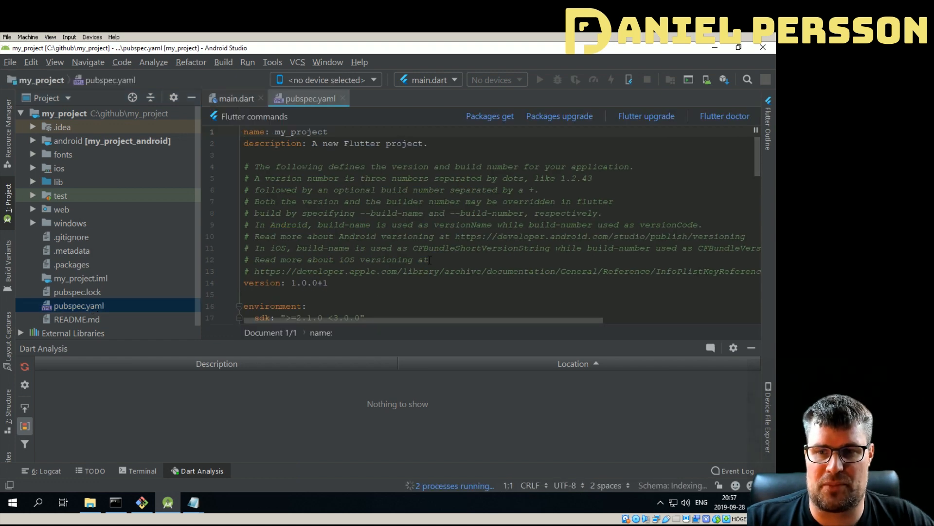
scroll(down, 3)
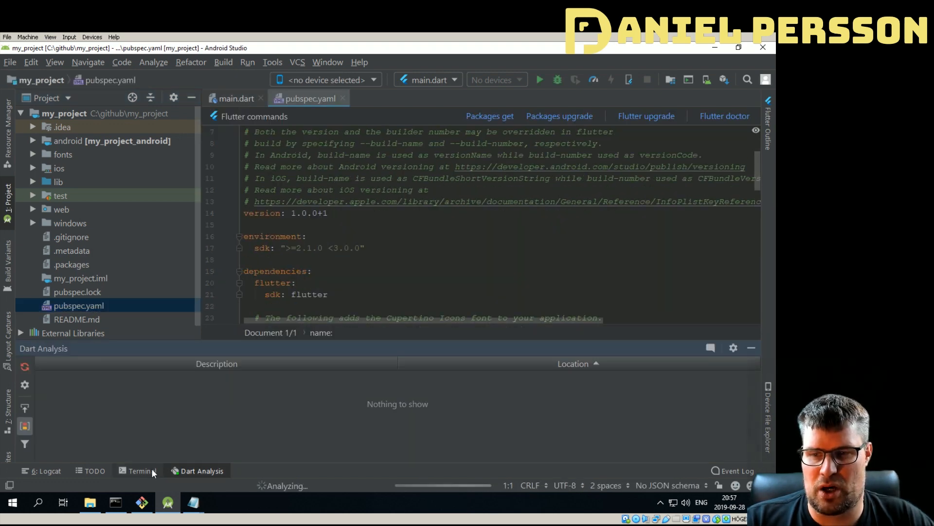
mouse_move(193, 503)
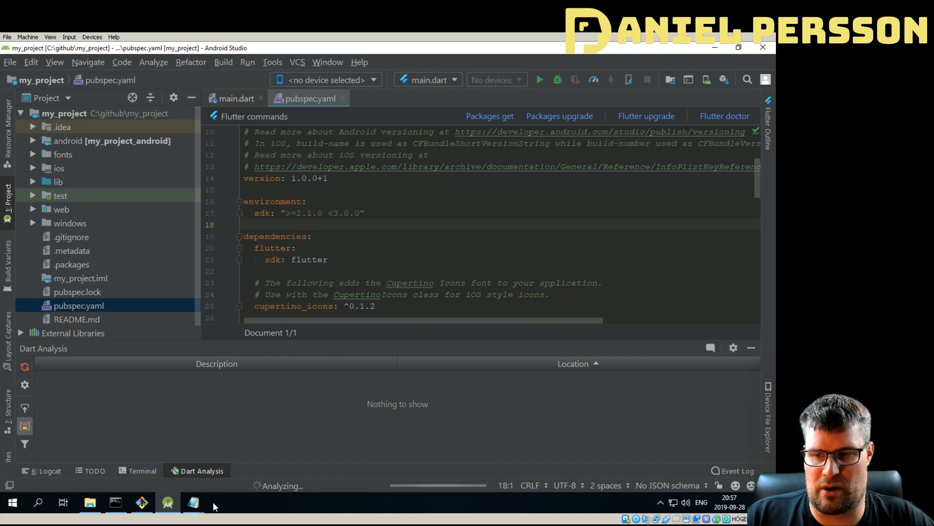
Step: Copy the example's Roboto fonts block into pubspec.yaml below uses-material-design
click(191, 502)
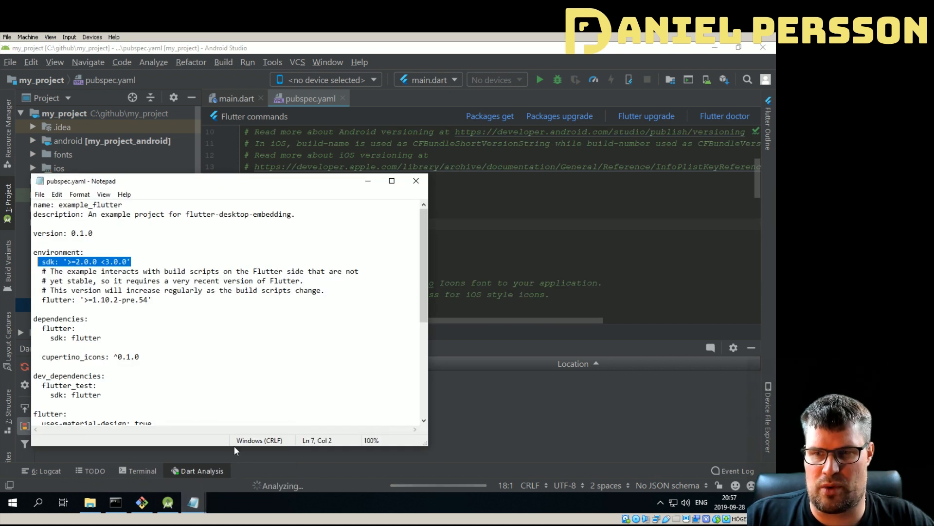
click(115, 342)
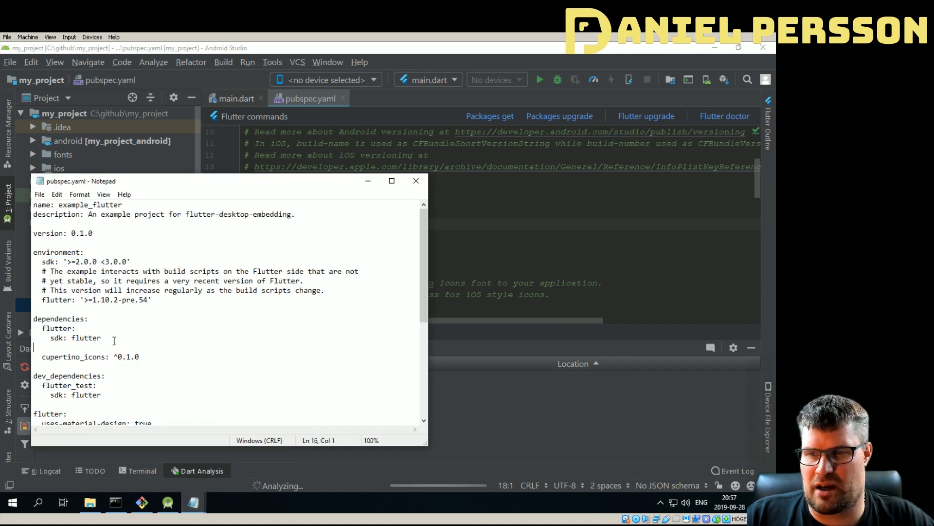
scroll(down, 3)
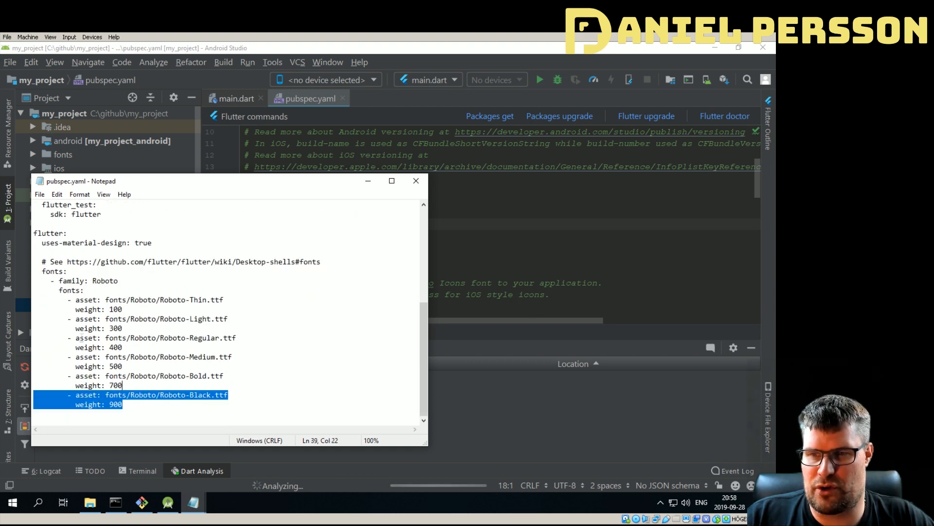
click(416, 181)
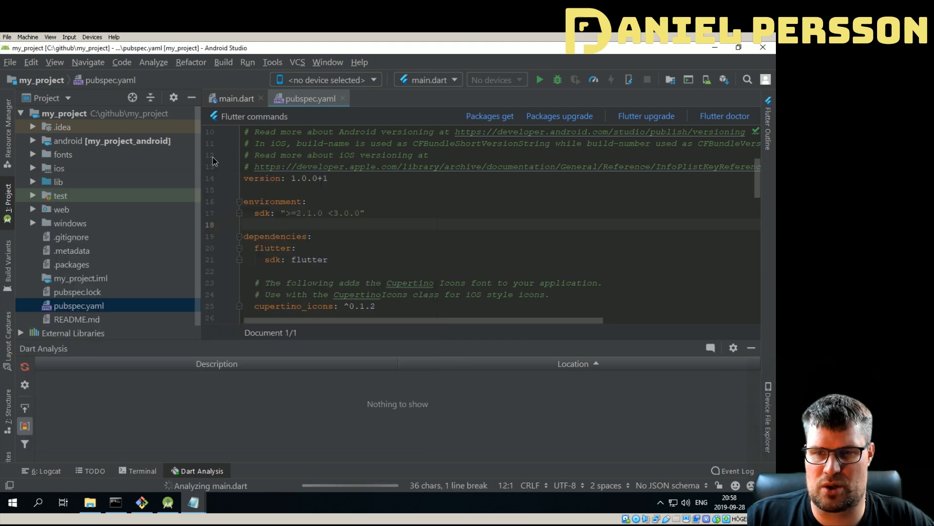
scroll(down, 3)
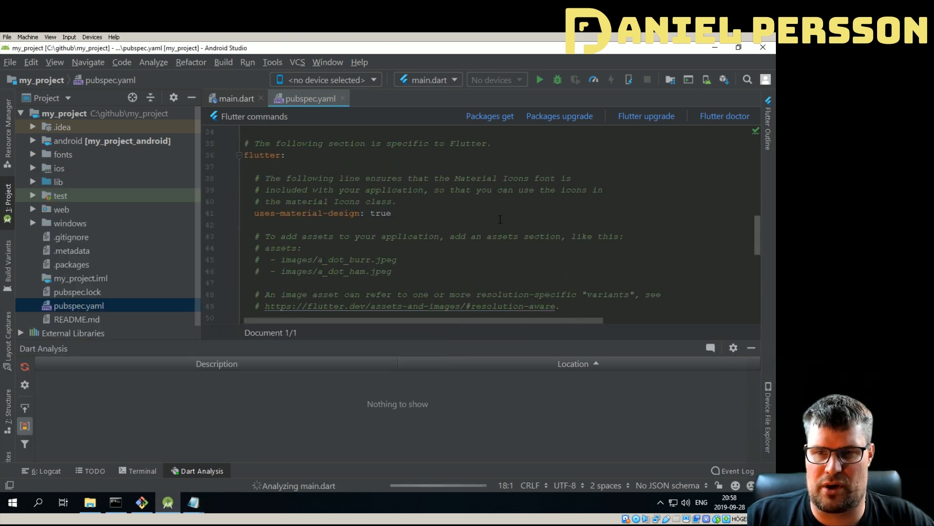
scroll(down, 3)
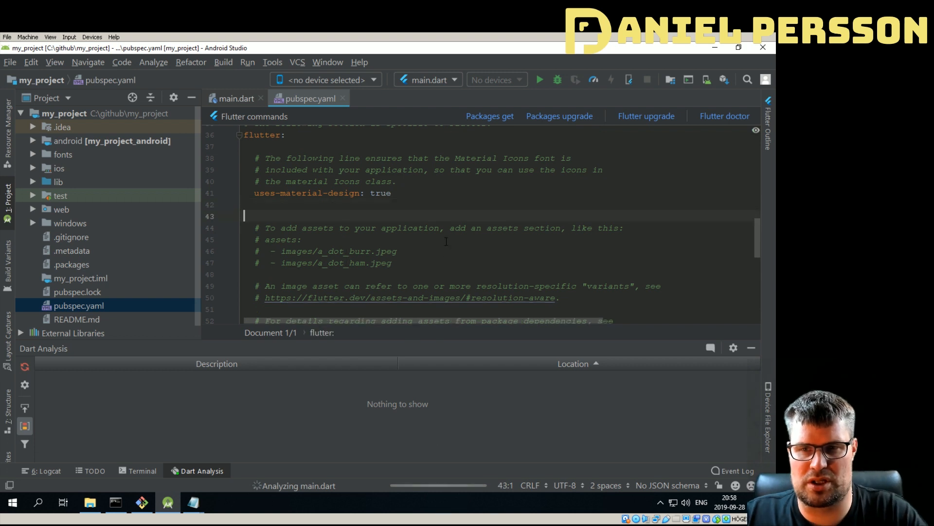
scroll(down, 3)
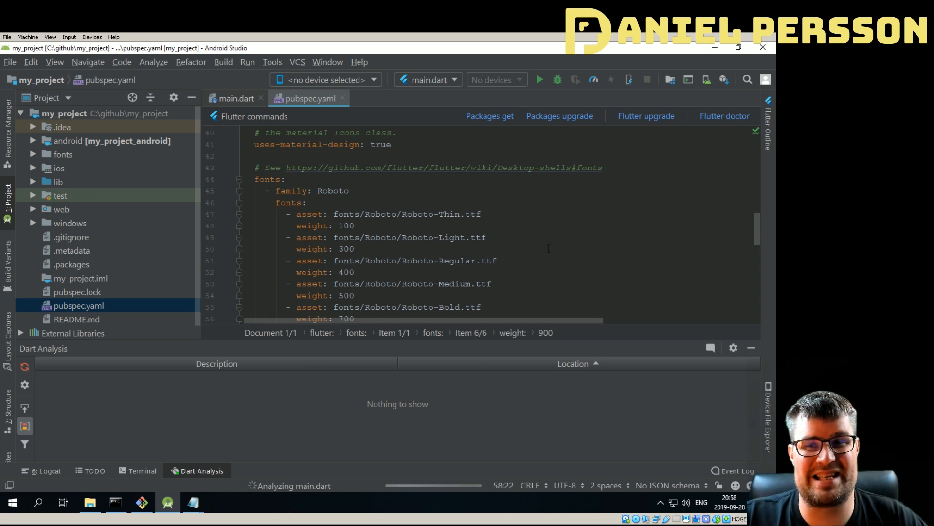
scroll(up, 3)
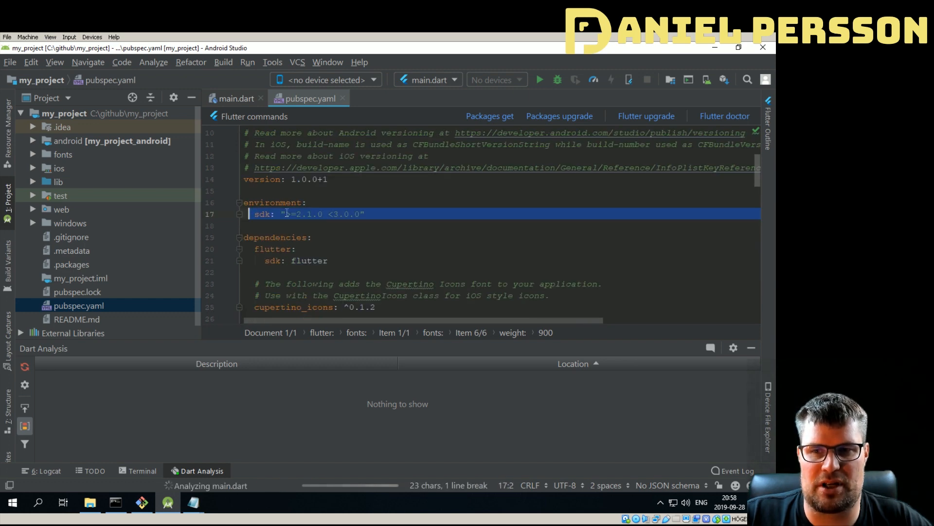
Step: Add flutter: '>=1.10.2-pre.54' under sdk in pubspec.yaml's environment block
click(363, 213)
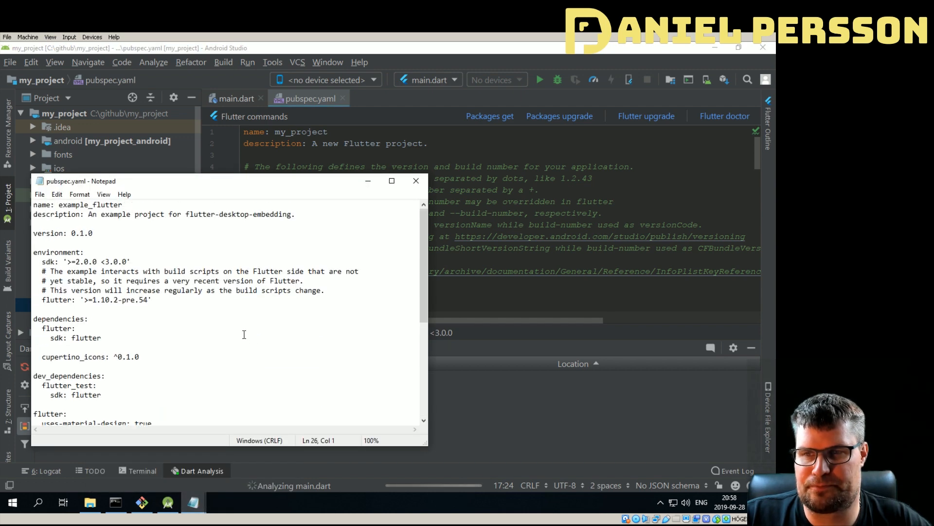
drag(95, 299, 151, 300)
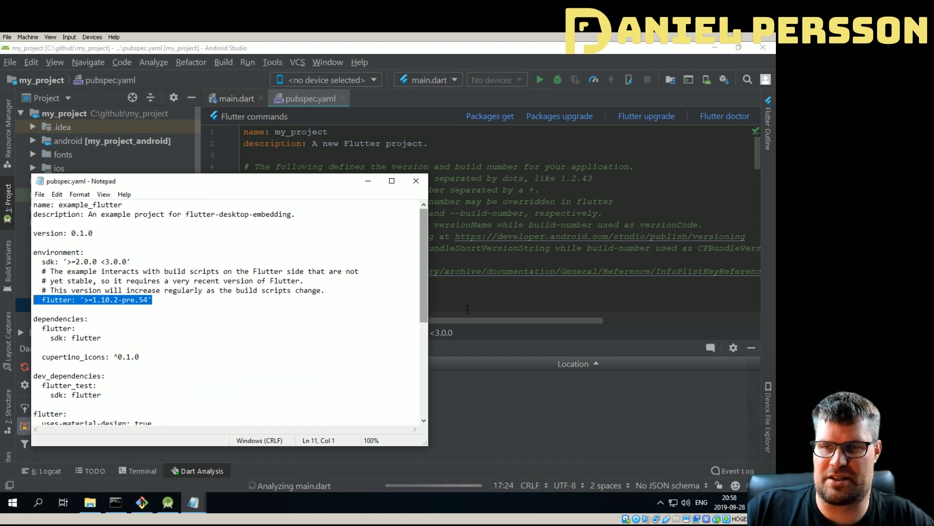
click(416, 181)
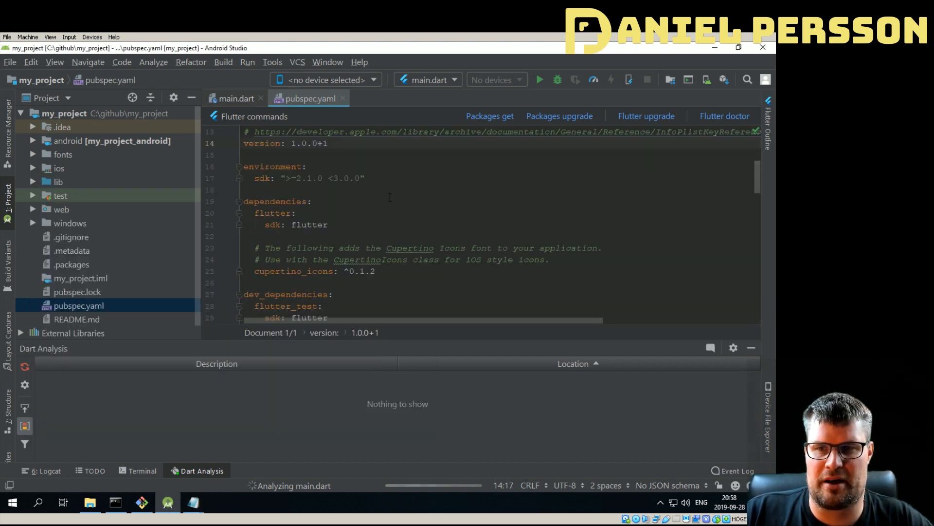
text(flutter: '>=1.10.2-pre.54')
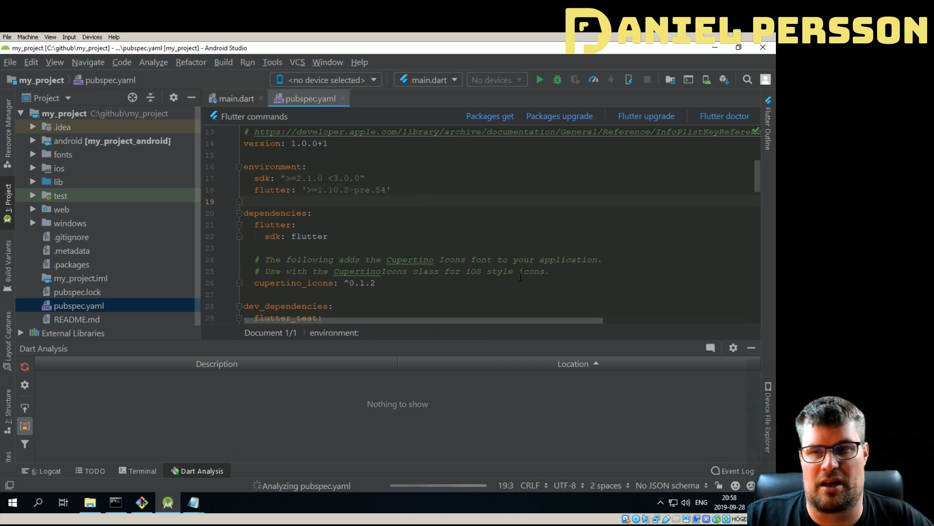
click(233, 98)
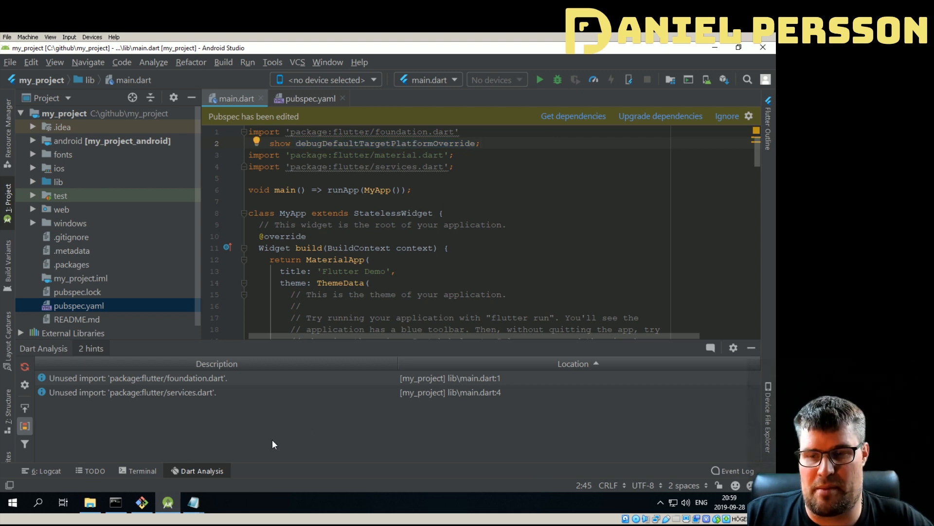
mouse_move(188, 503)
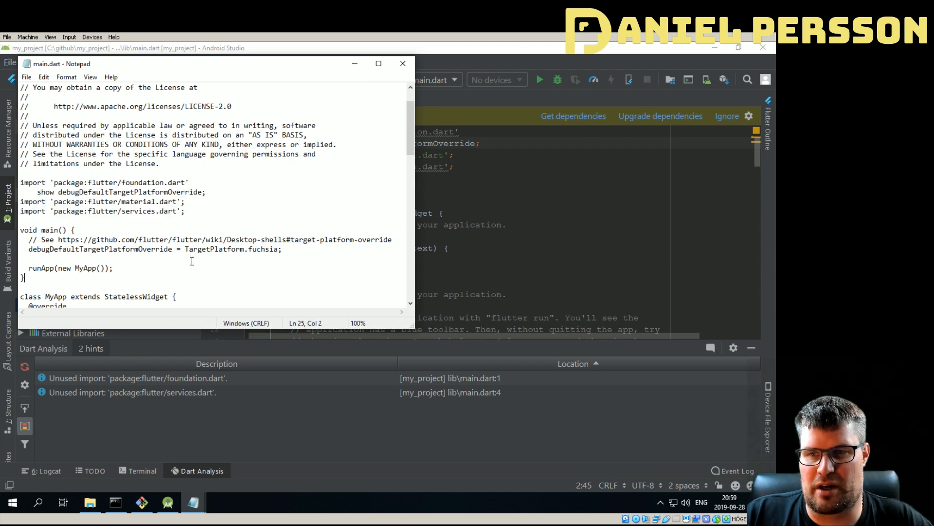
Step: Select the example's main() that sets debugDefaultTargetPlatformOverride to TargetPlatform.fuchsia
drag(20, 229, 24, 277)
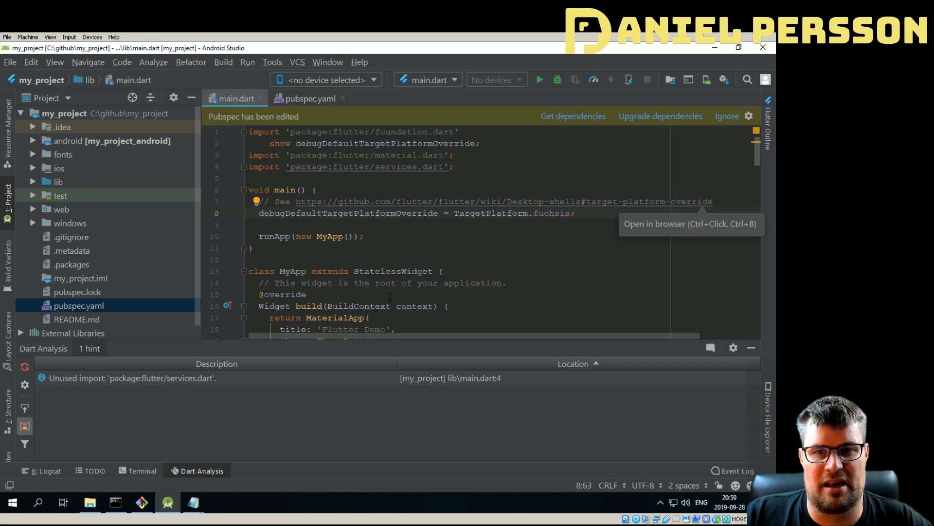
mouse_move(511, 242)
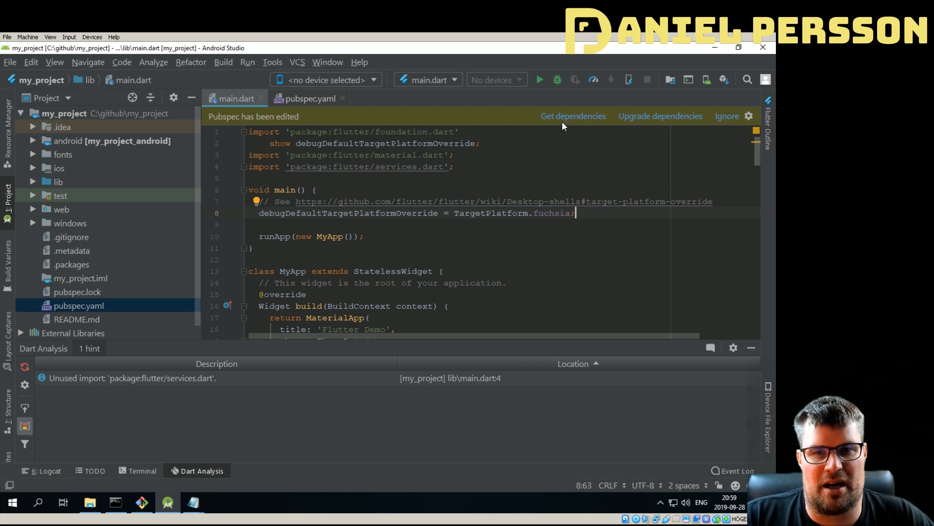
mouse_move(564, 120)
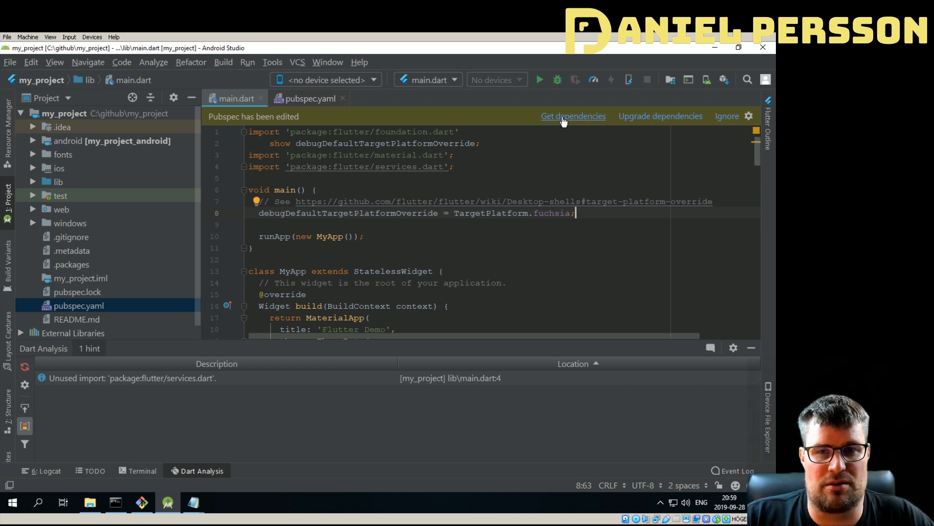
mouse_move(593, 178)
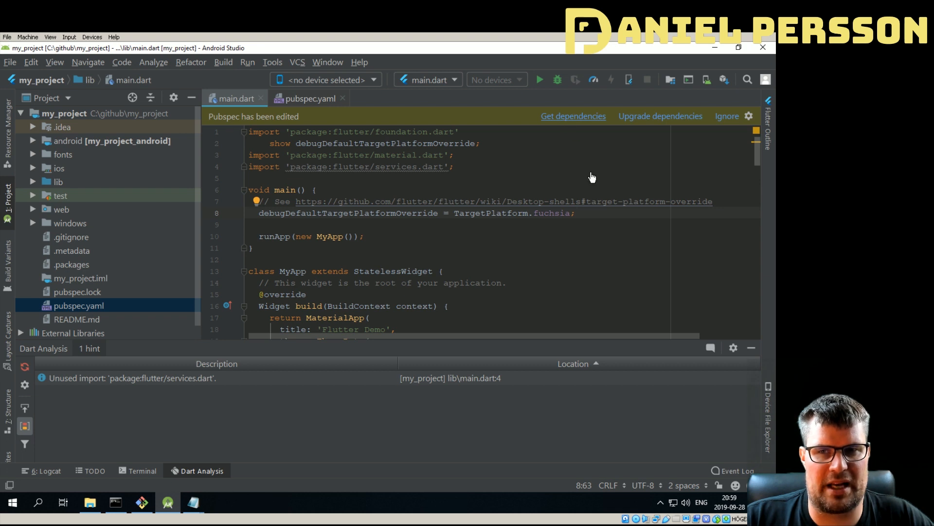
Step: Get dependencies from the pubspec banner and run main.dart on Windows (desktop)
click(573, 116)
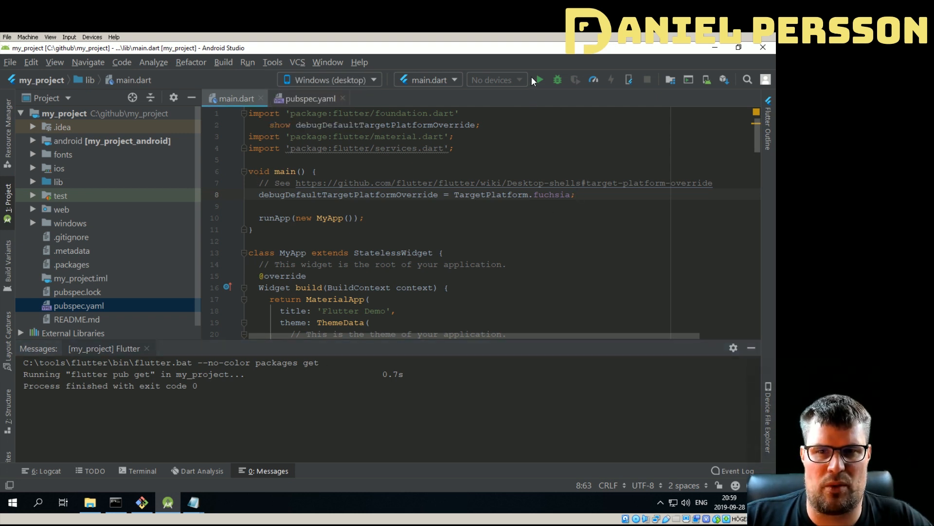
click(538, 79)
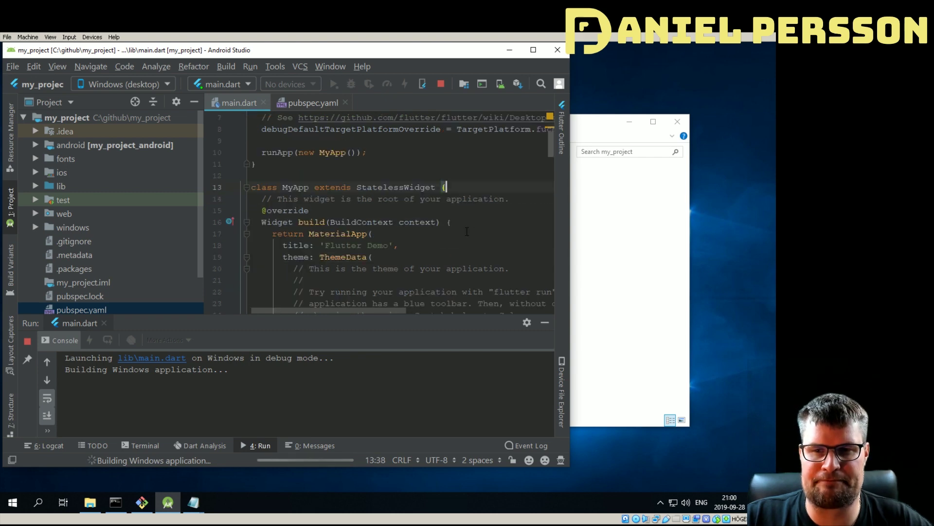
Step: Wait for the Flutter Desktop Example window to show the counter at 0
scroll(down, 3)
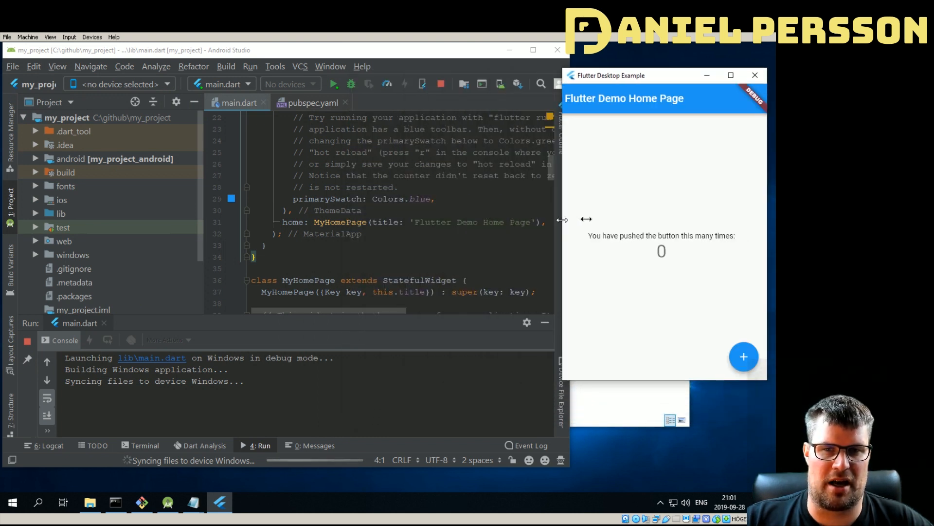
mouse_move(469, 326)
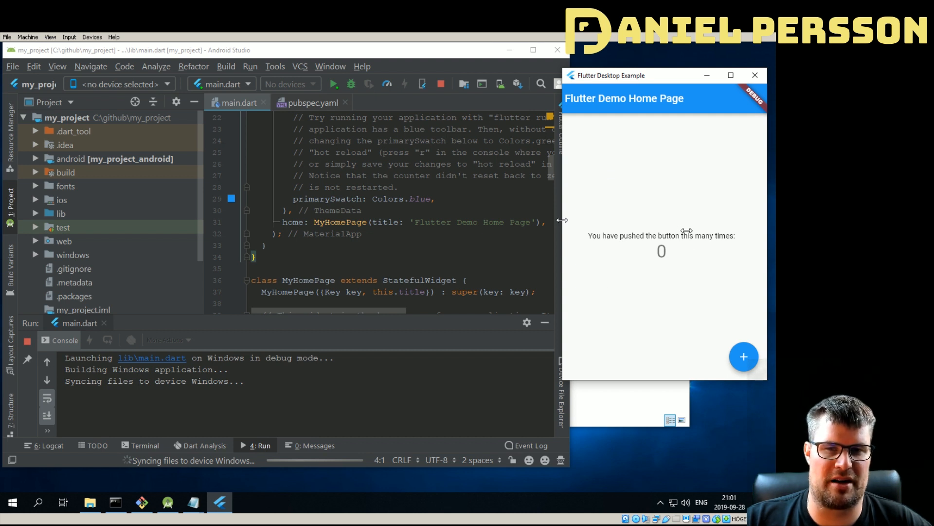
mouse_move(594, 226)
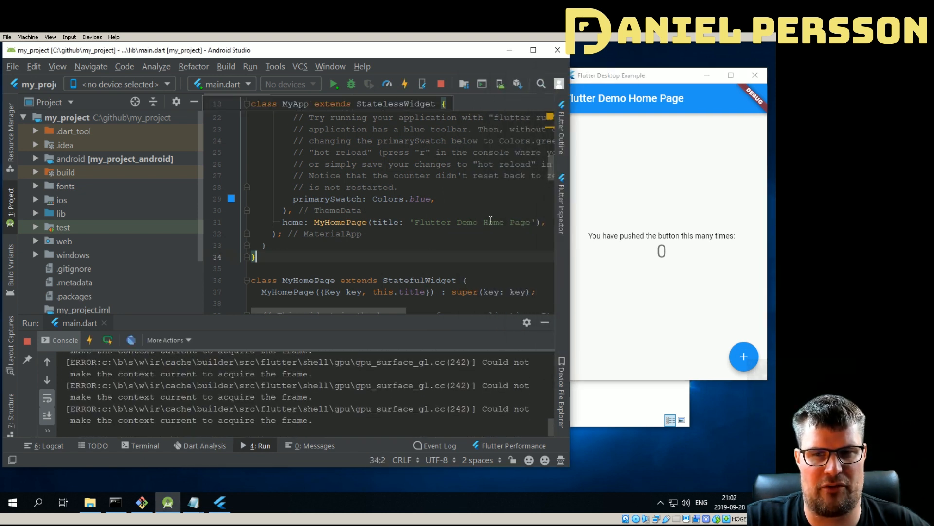
Step: Select 'Home' in the 'Flutter Demo Home Page' title string for deletion
double_click(492, 222)
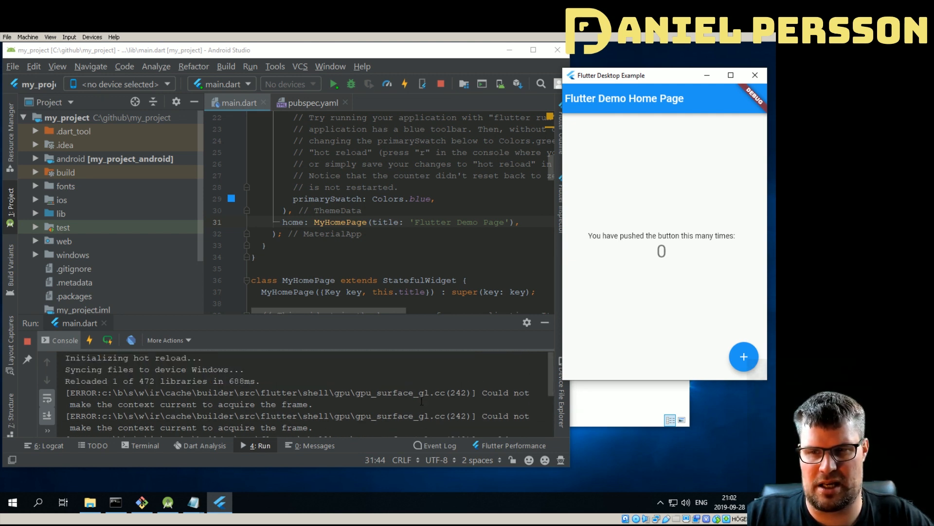
mouse_move(661, 208)
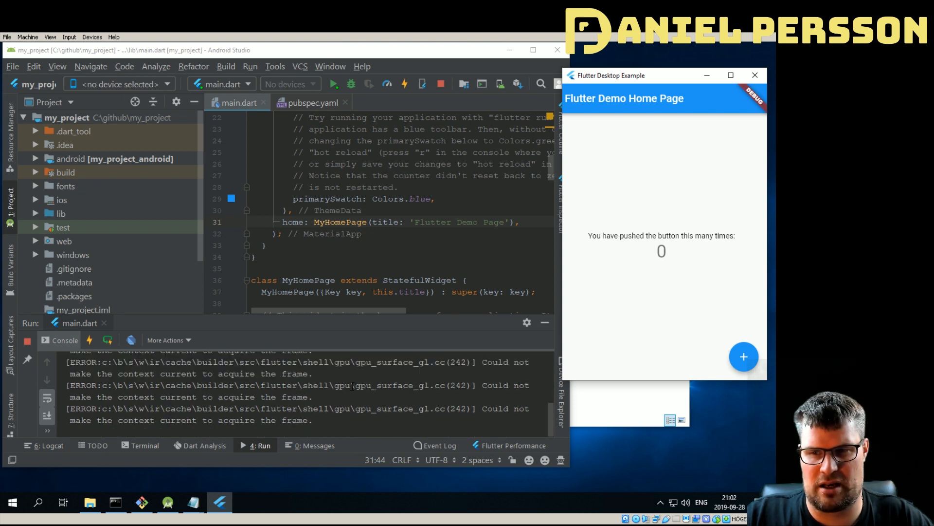
mouse_move(689, 97)
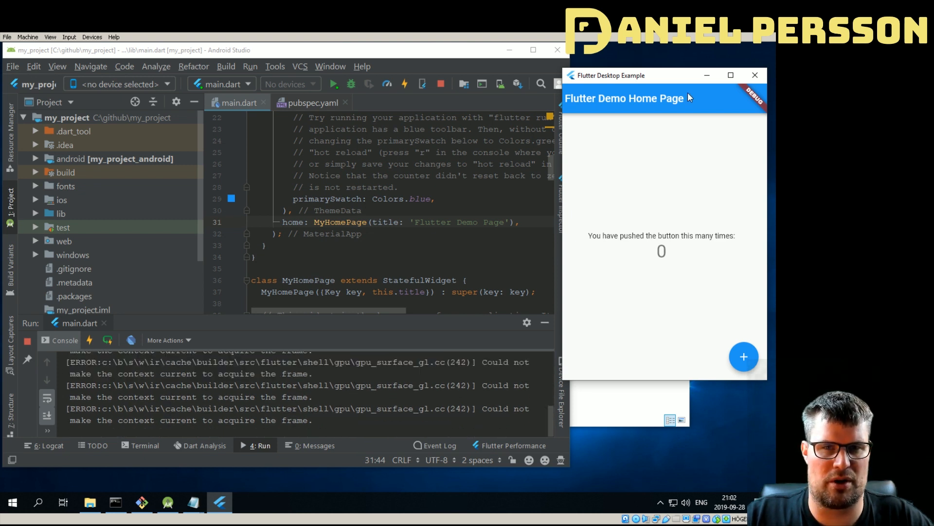
Step: Reposition the desktop app window and confirm it shows 'Flutter Page' after hot reload
drag(608, 75, 596, 91)
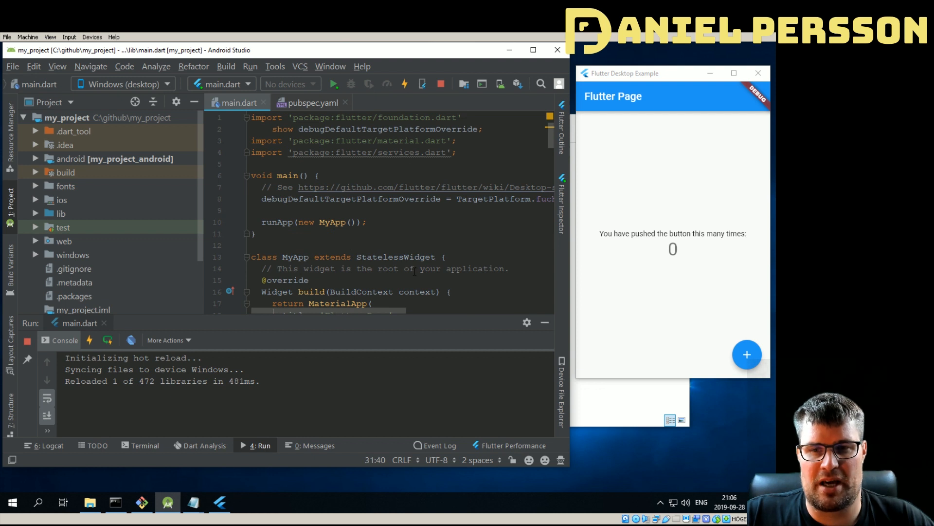
scroll(down, 3)
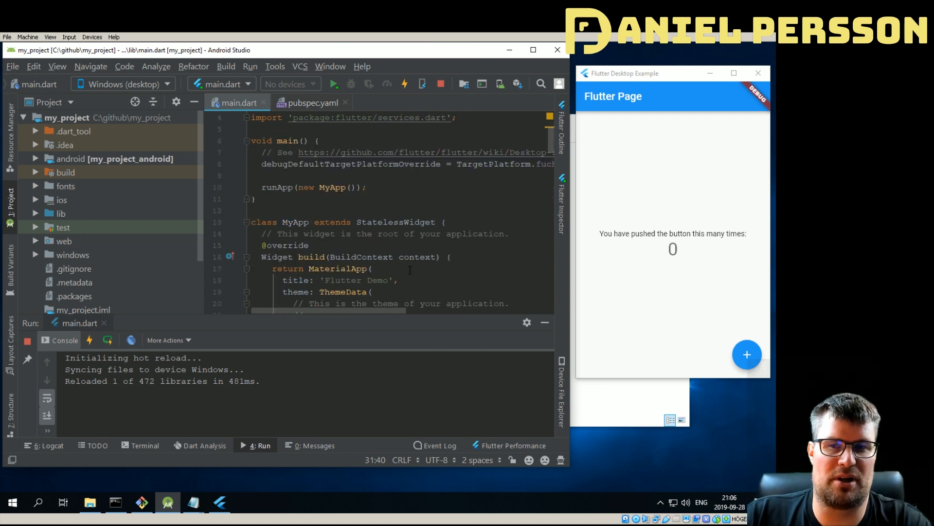